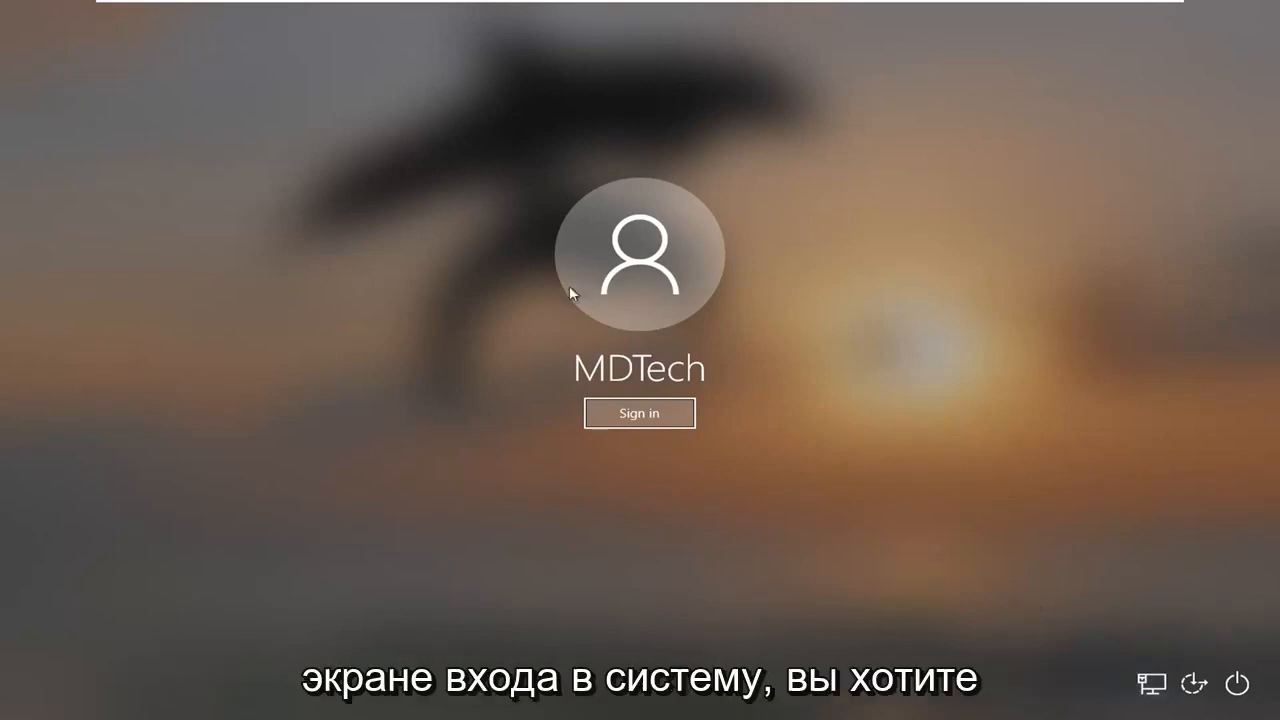
mouse_move(1205, 657)
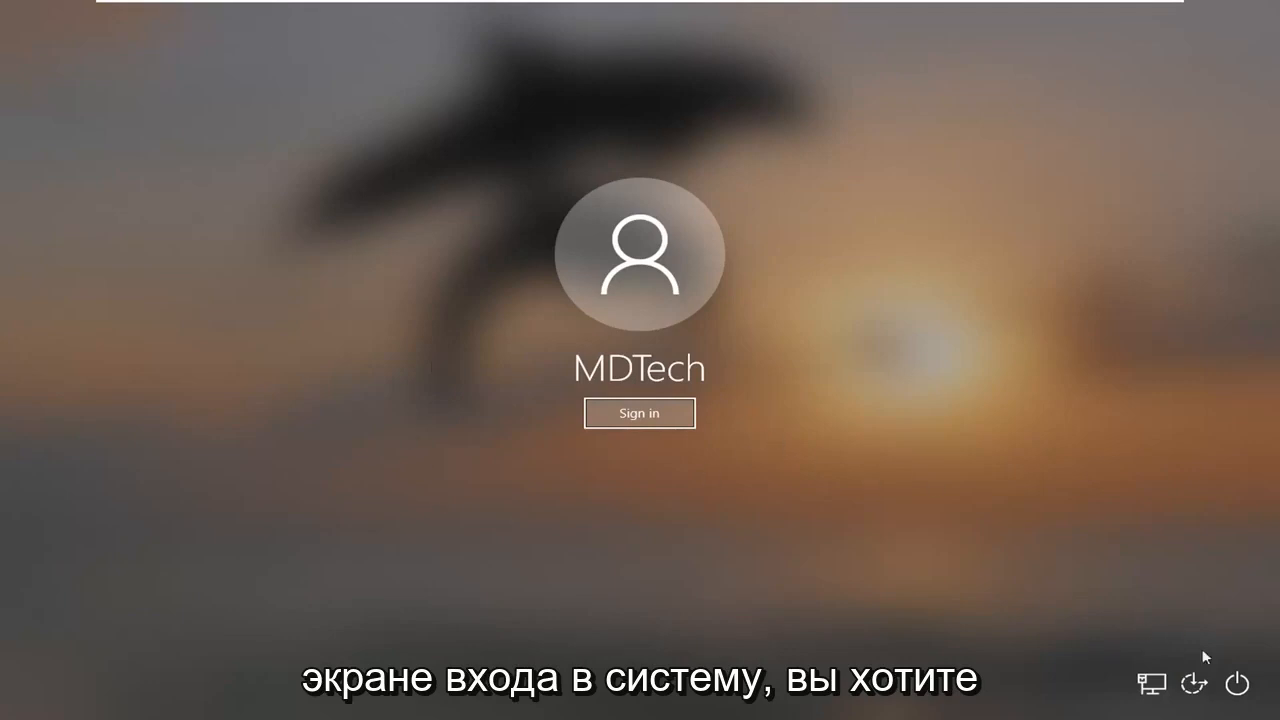
mouse_move(1238, 684)
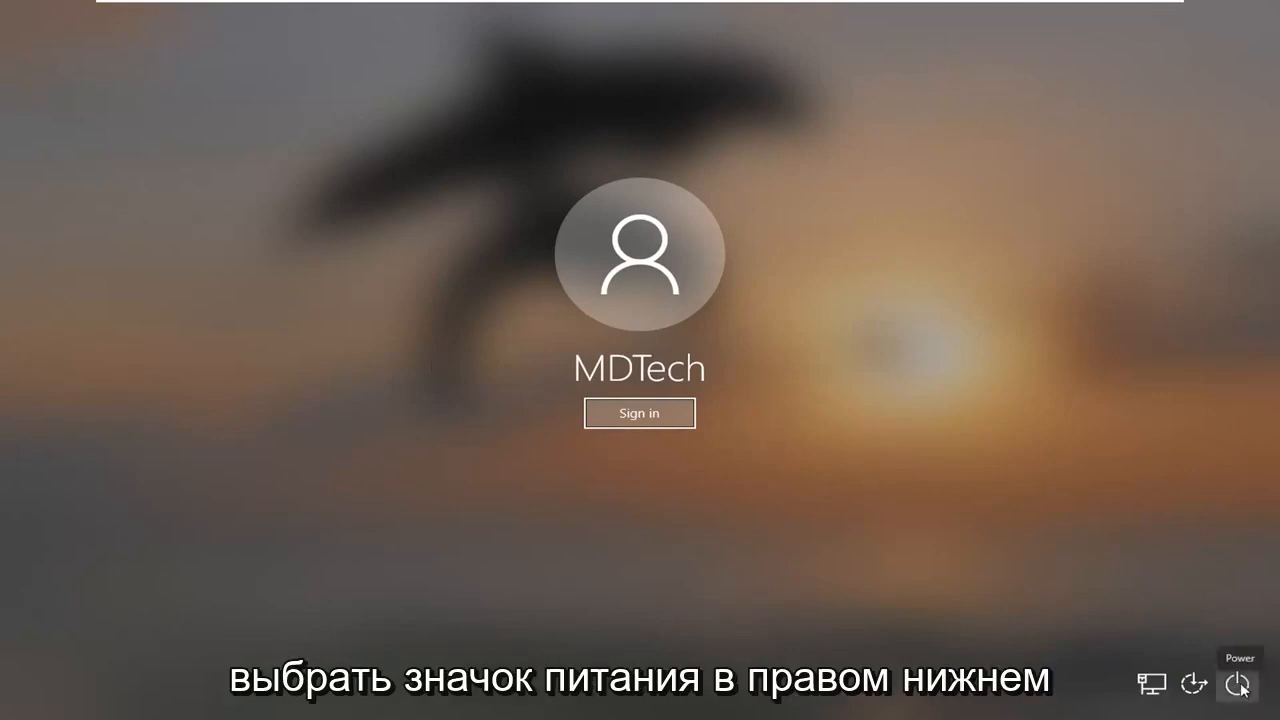
Step: Shift-restart the PC from the sign-in screen into the recovery environment
left_click(1240, 685)
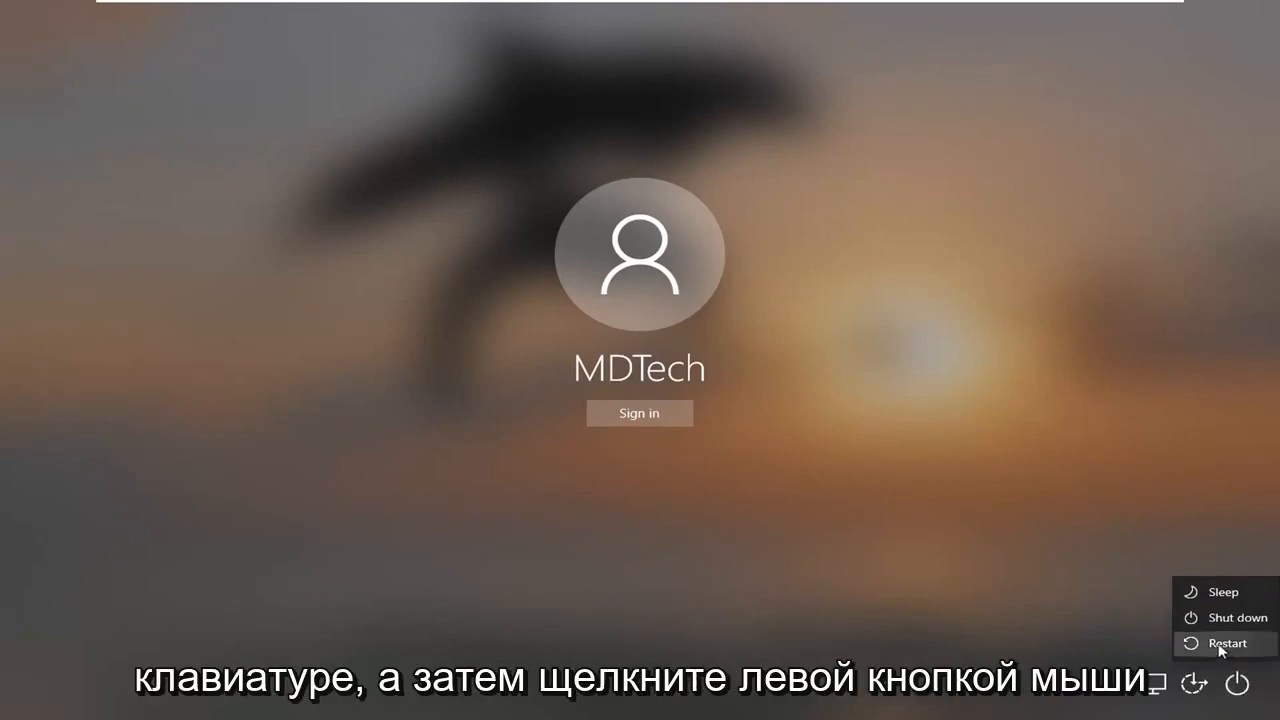
left_click(1226, 643)
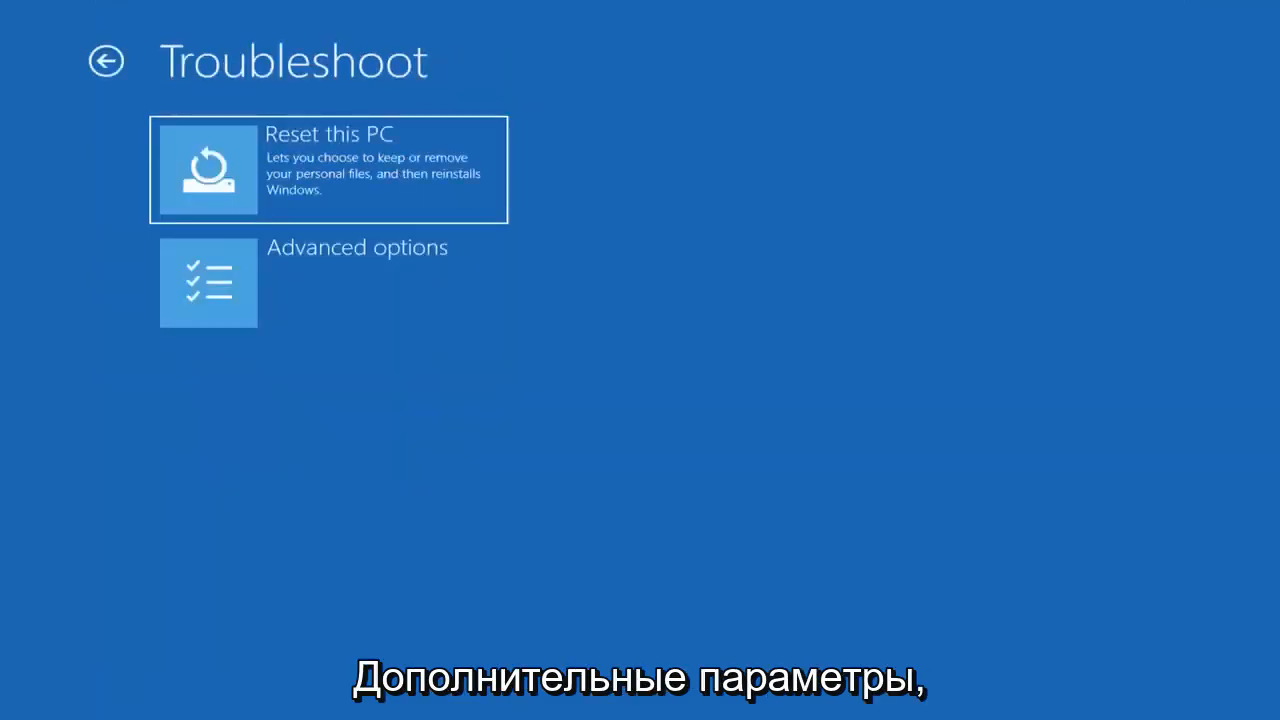
Step: Open the recovery Command Prompt via Advanced options, continuing past sign-in with no password
left_click(208, 282)
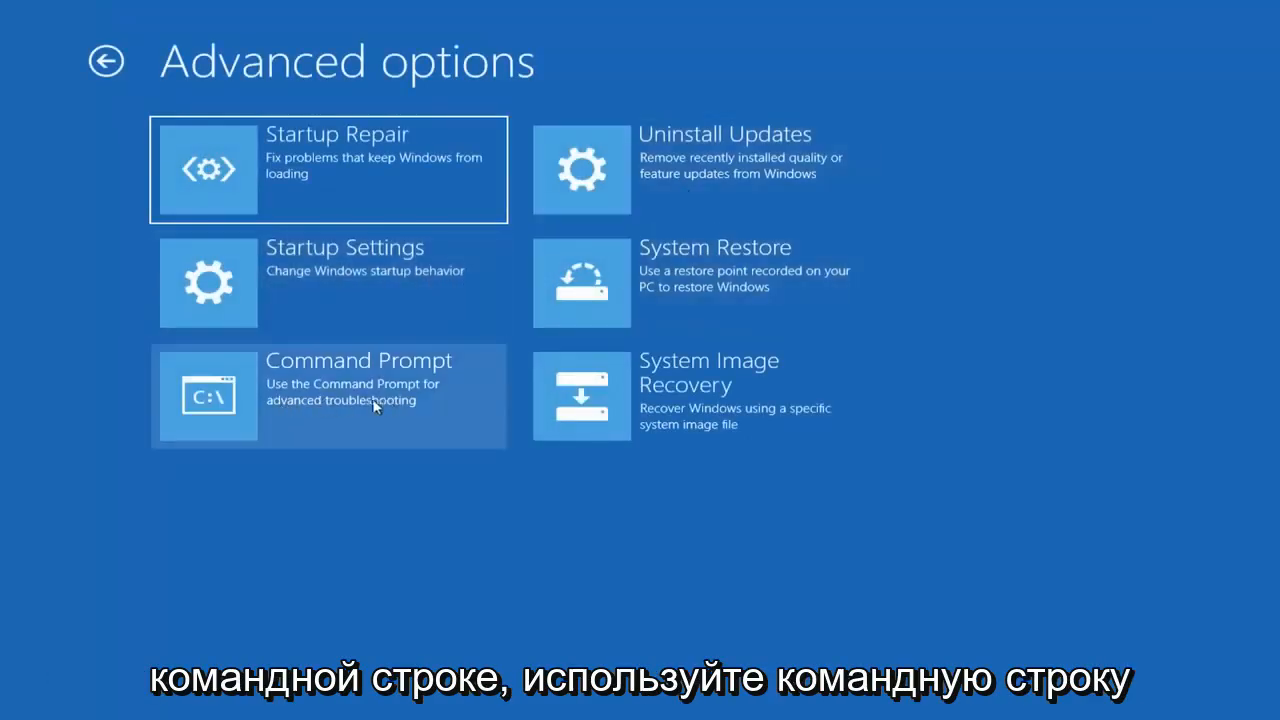
left_click(328, 395)
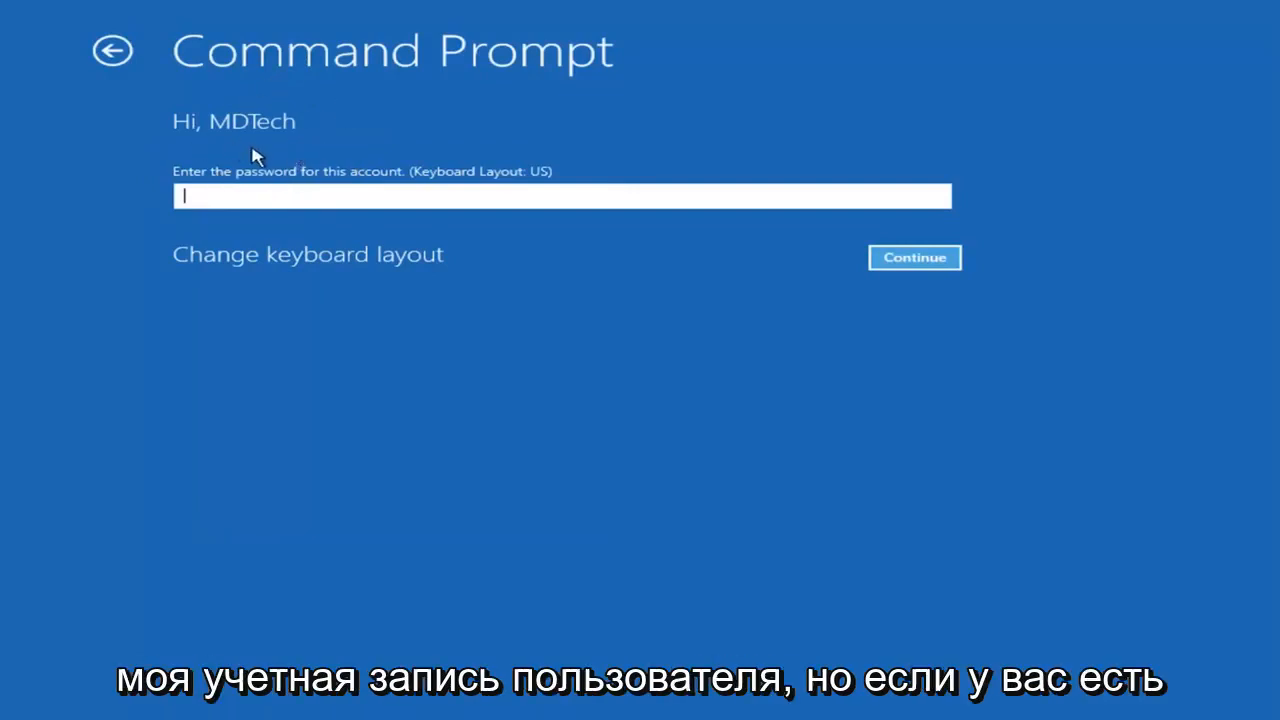
mouse_move(290, 150)
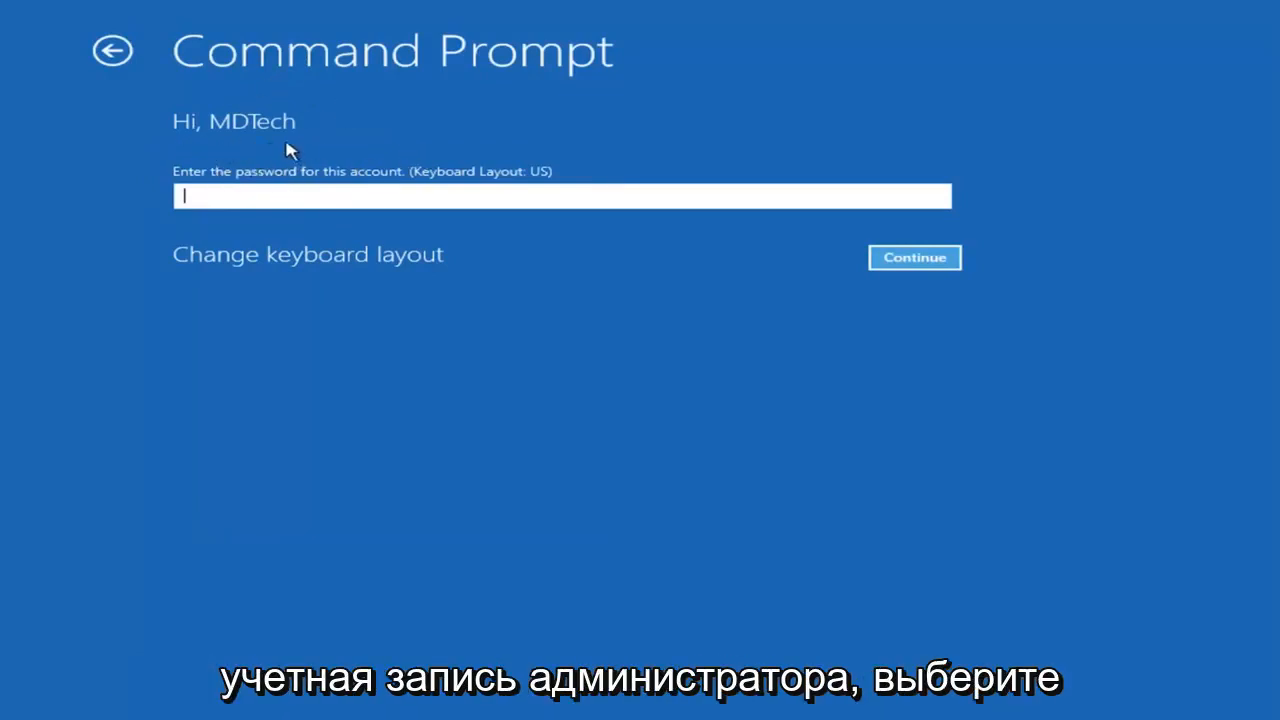
mouse_move(462, 150)
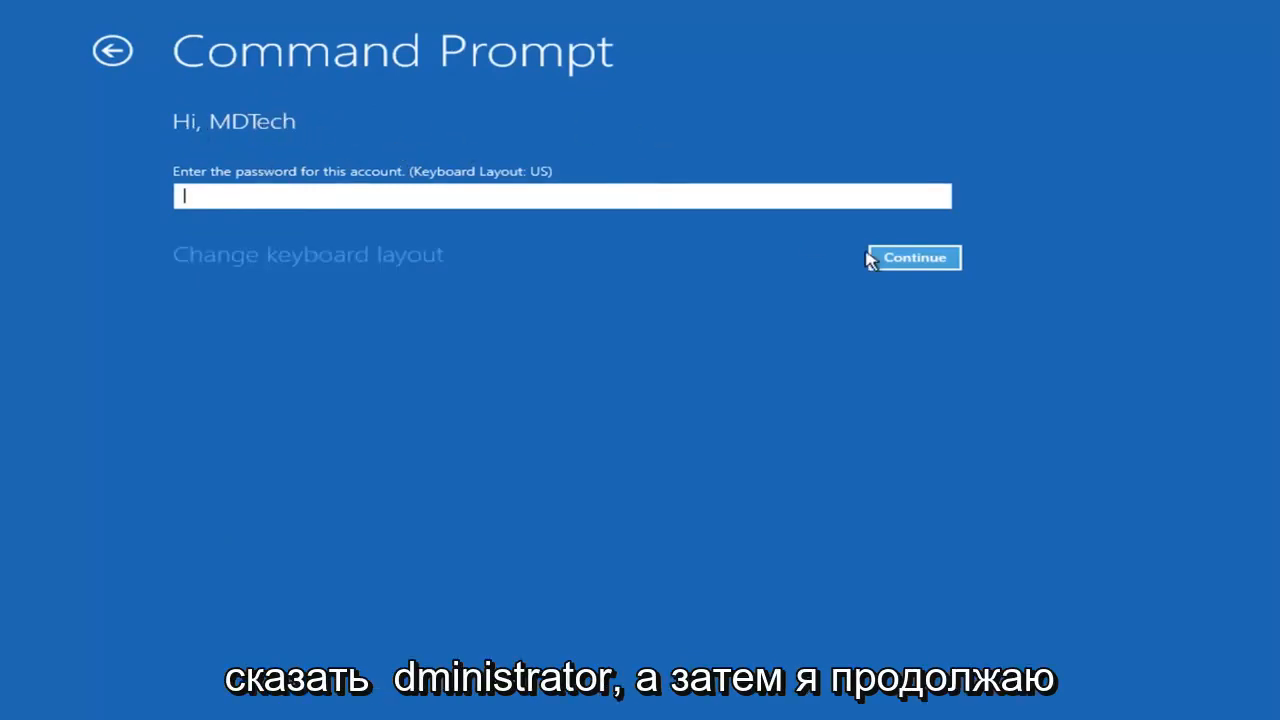
left_click(912, 257)
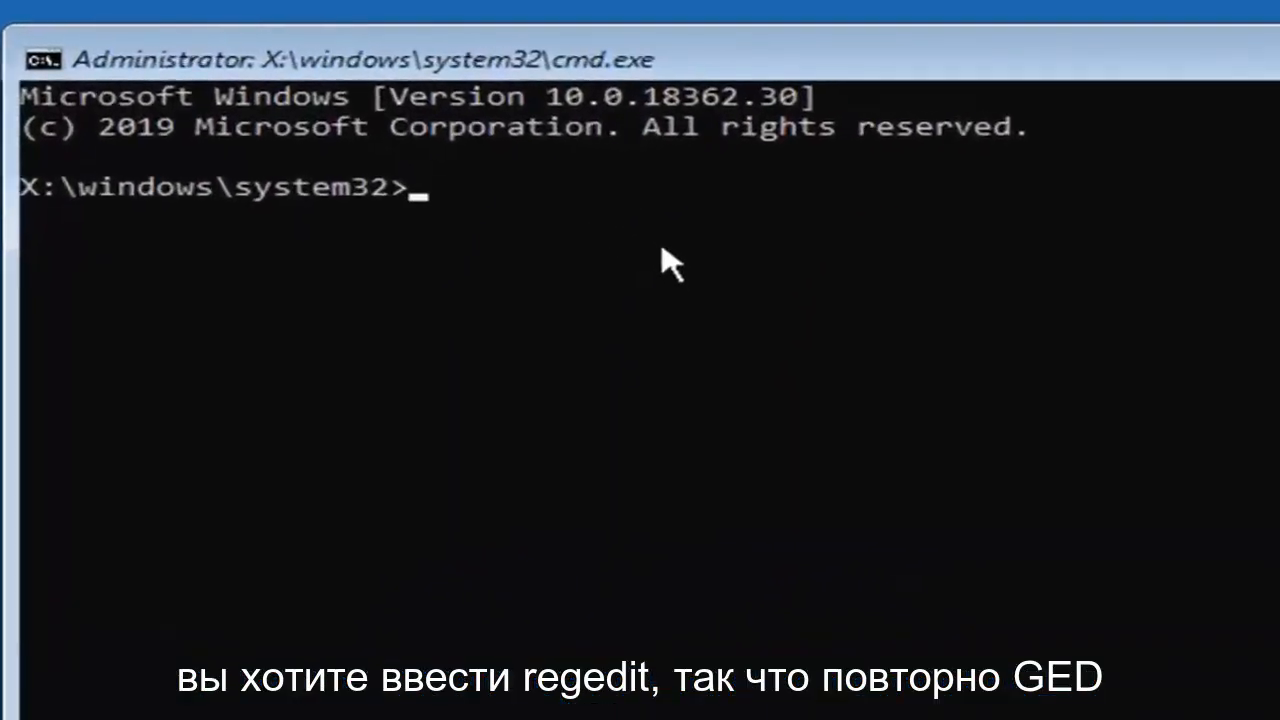
Step: Launch Registry Editor with regedit and open its File menu
type("regedi")
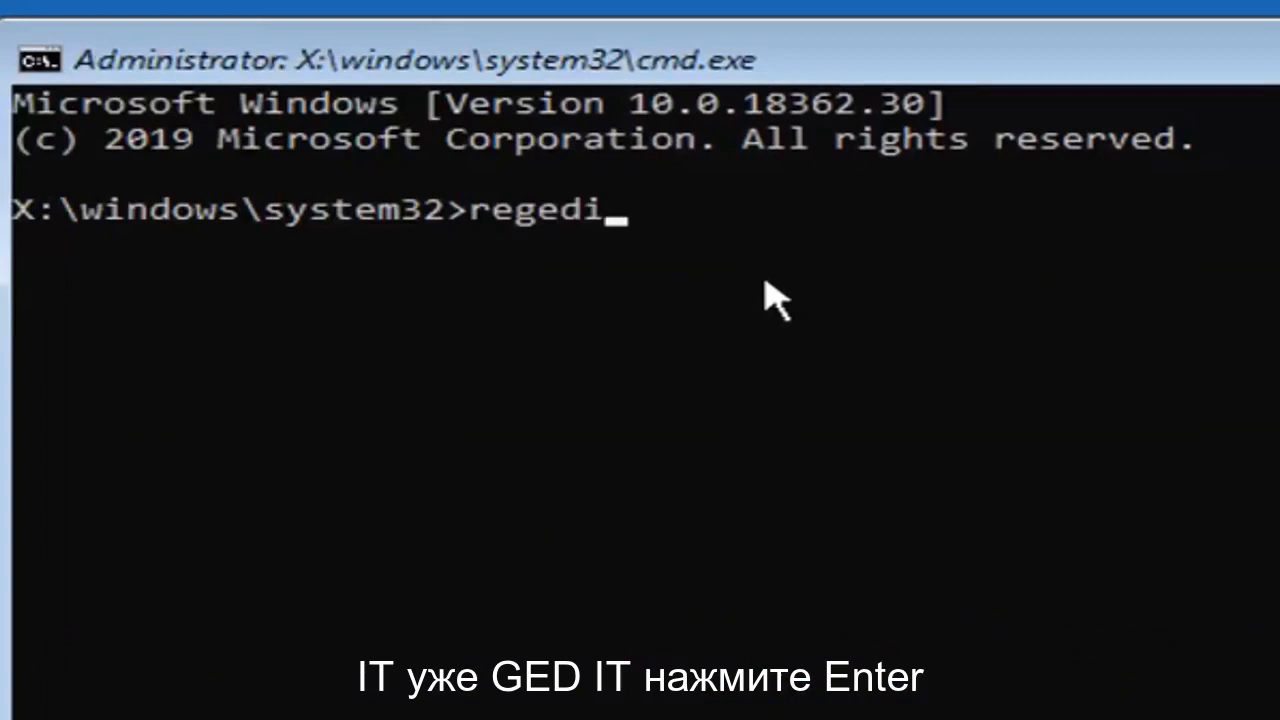
type("t")
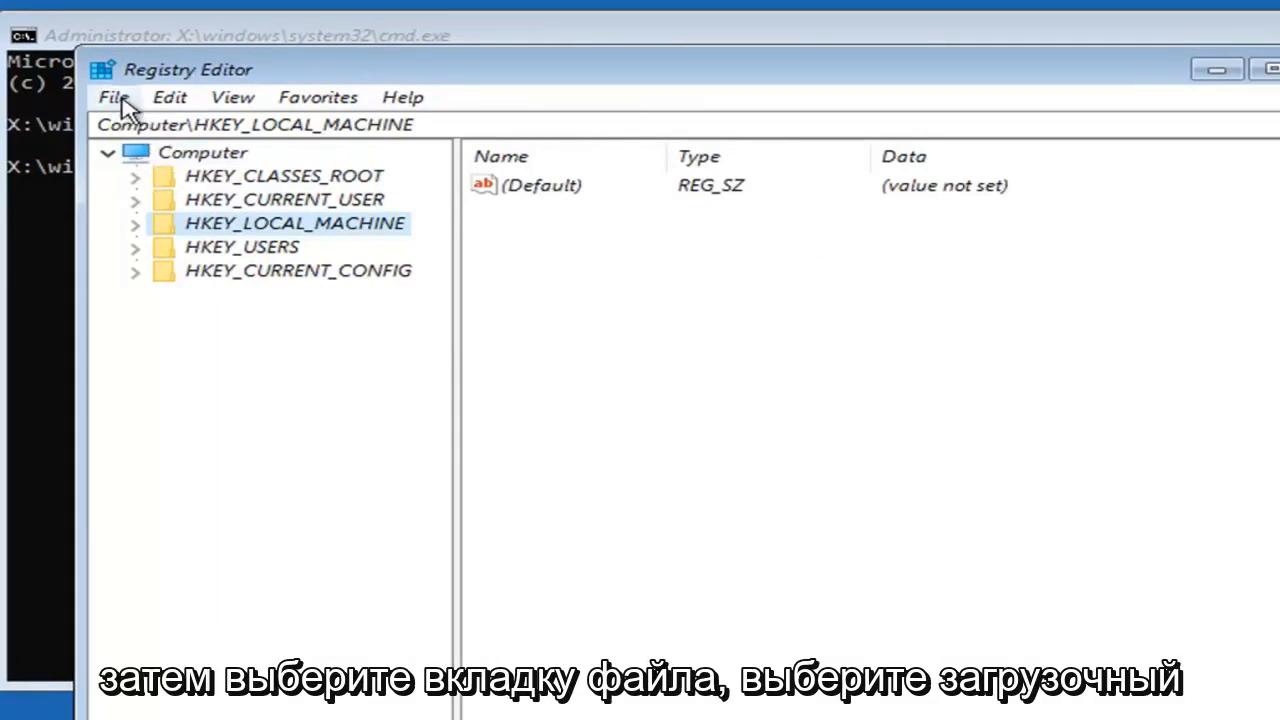
left_click(113, 97)
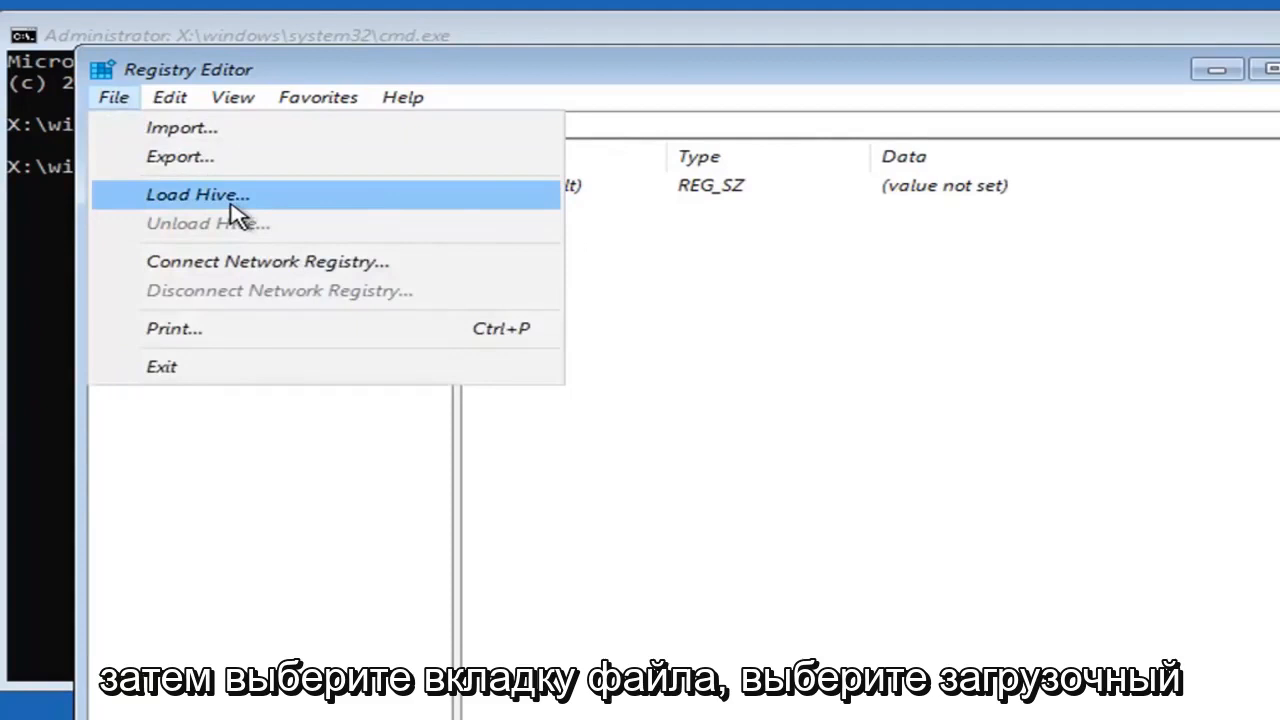
Step: Choose Load Hive and browse to D:\Windows\System32\config to open the hive file
left_click(197, 194)
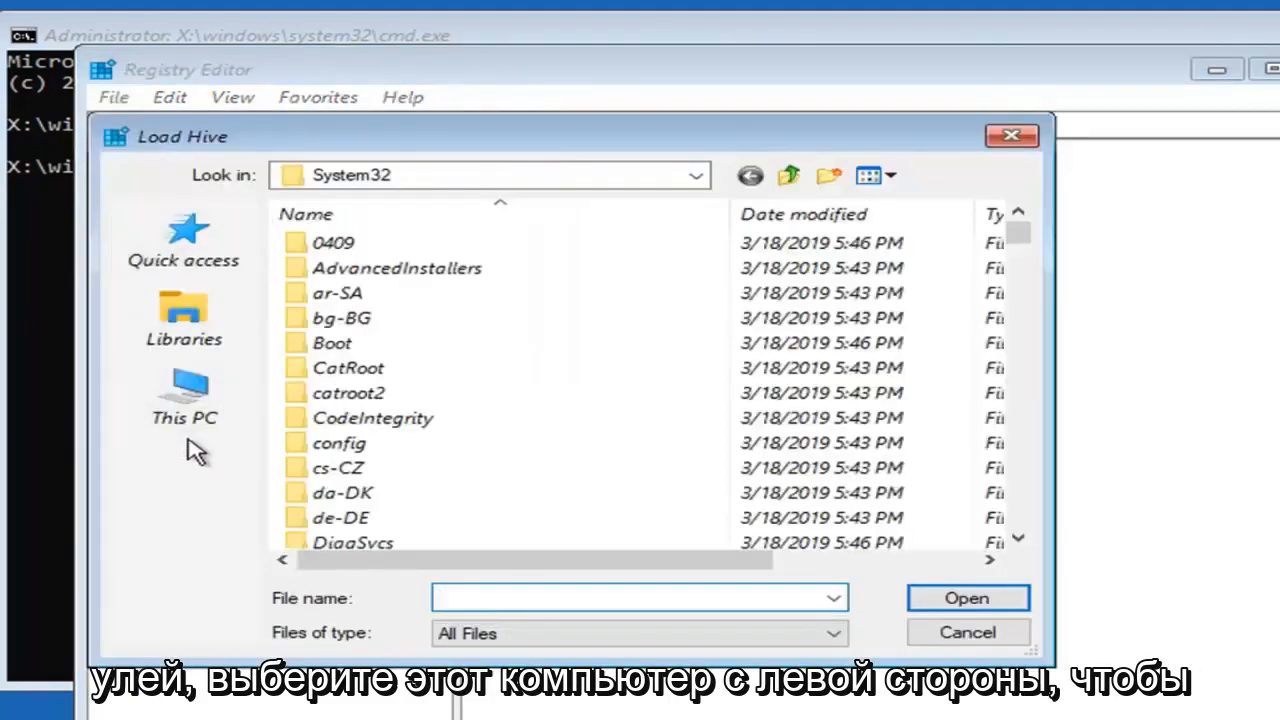
left_click(184, 395)
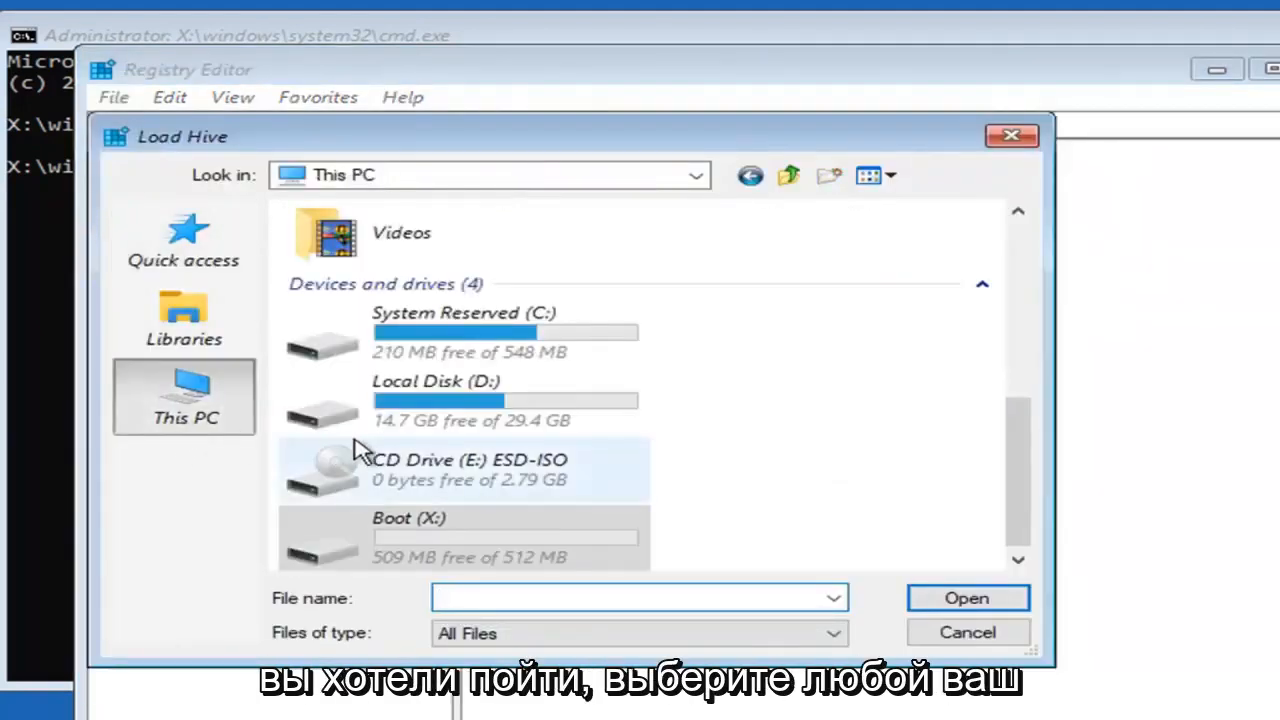
left_click(450, 400)
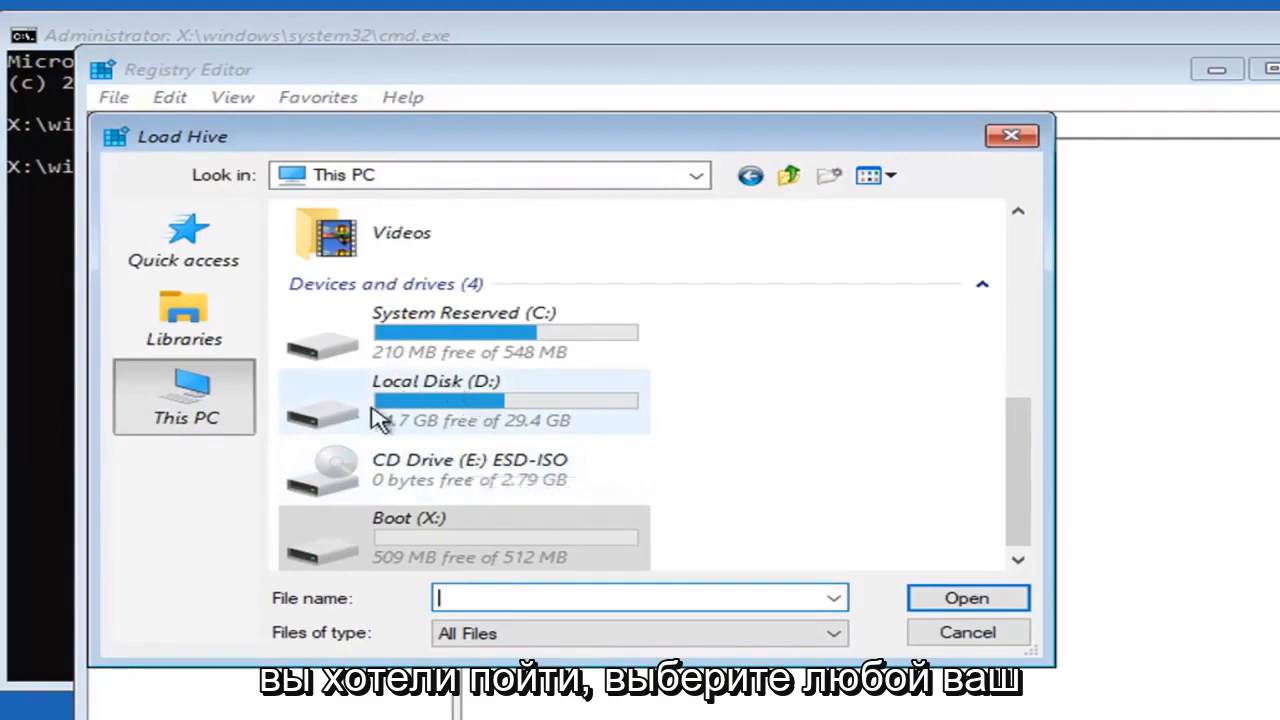
double_click(435, 400)
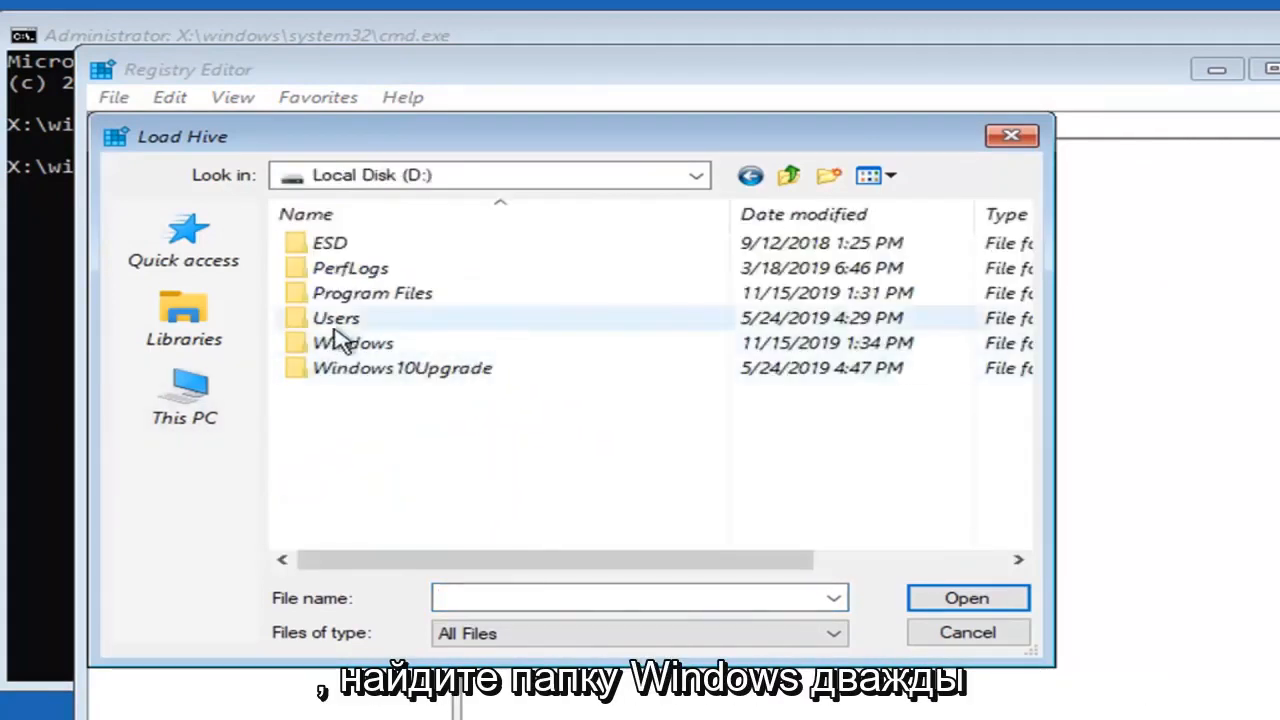
double_click(352, 342)
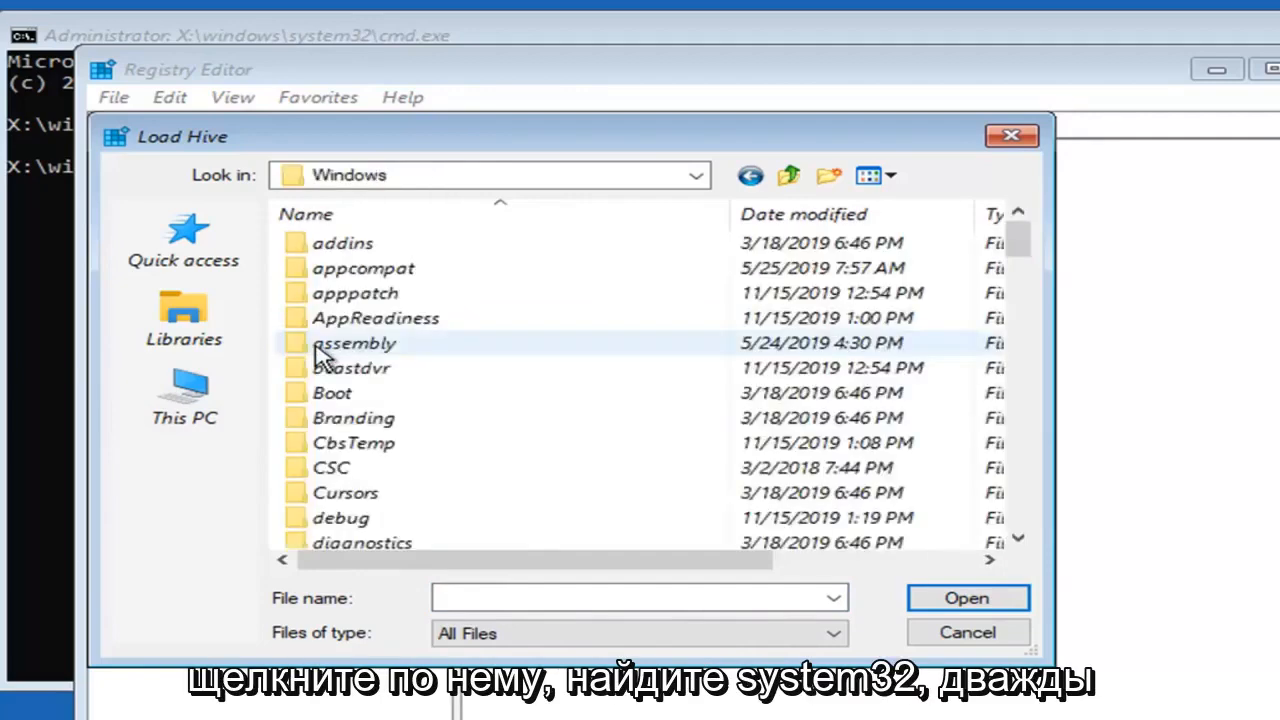
scroll("down", 3)
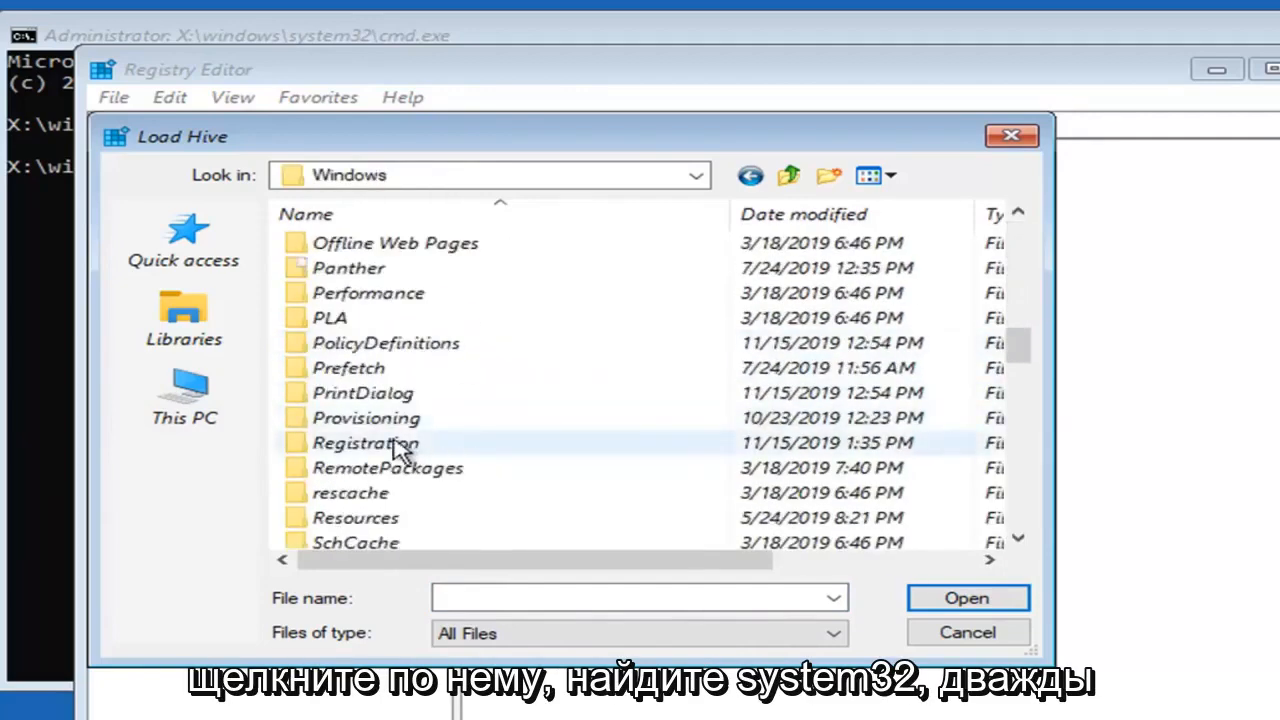
scroll("down", 3)
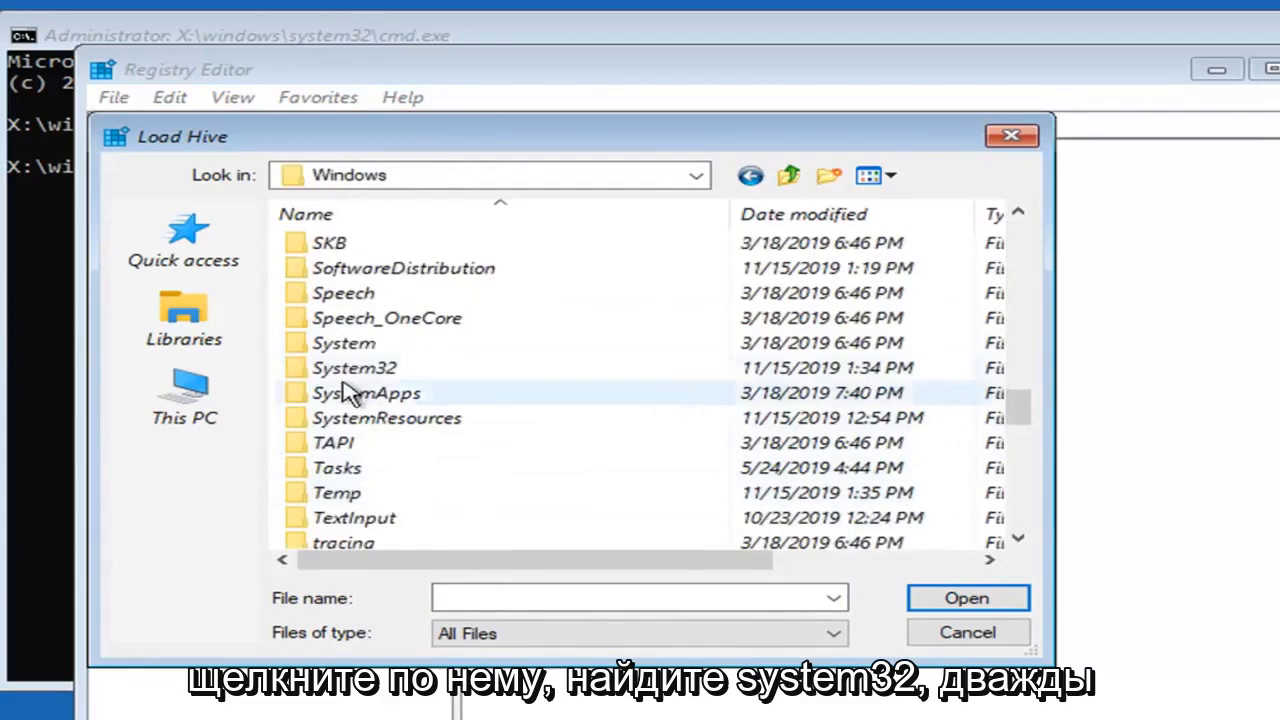
double_click(354, 367)
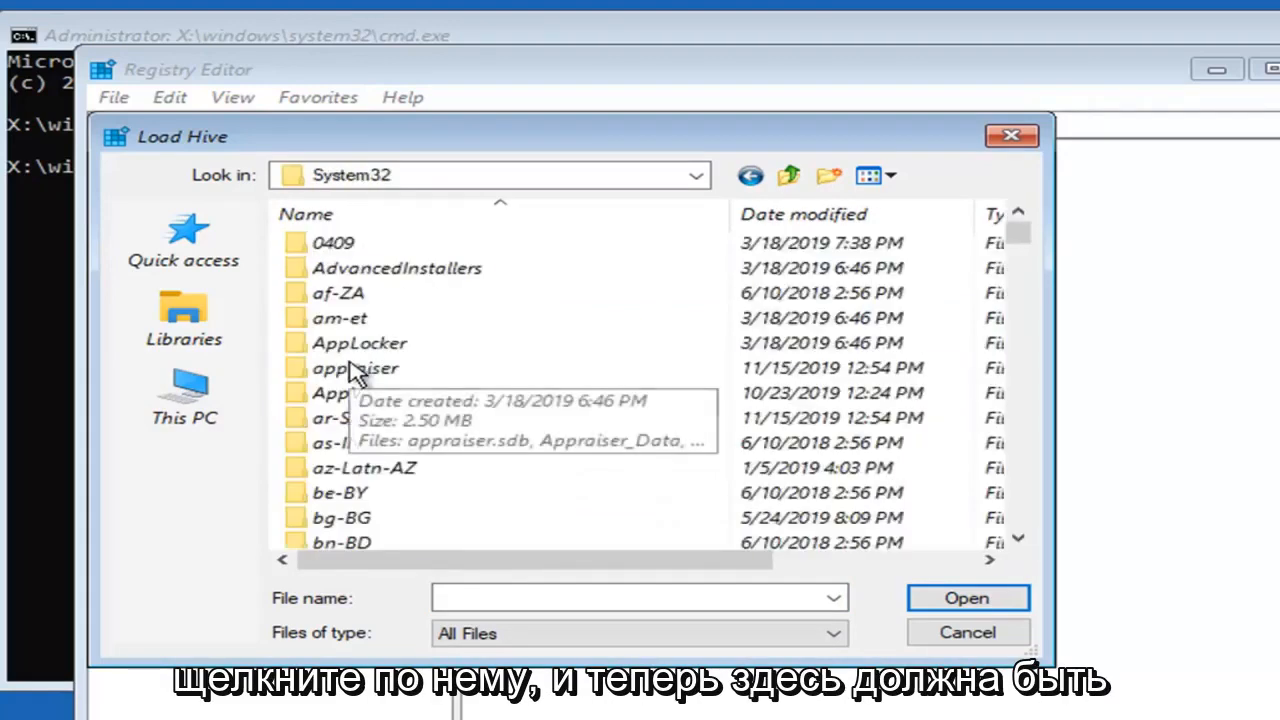
scroll("down", 3)
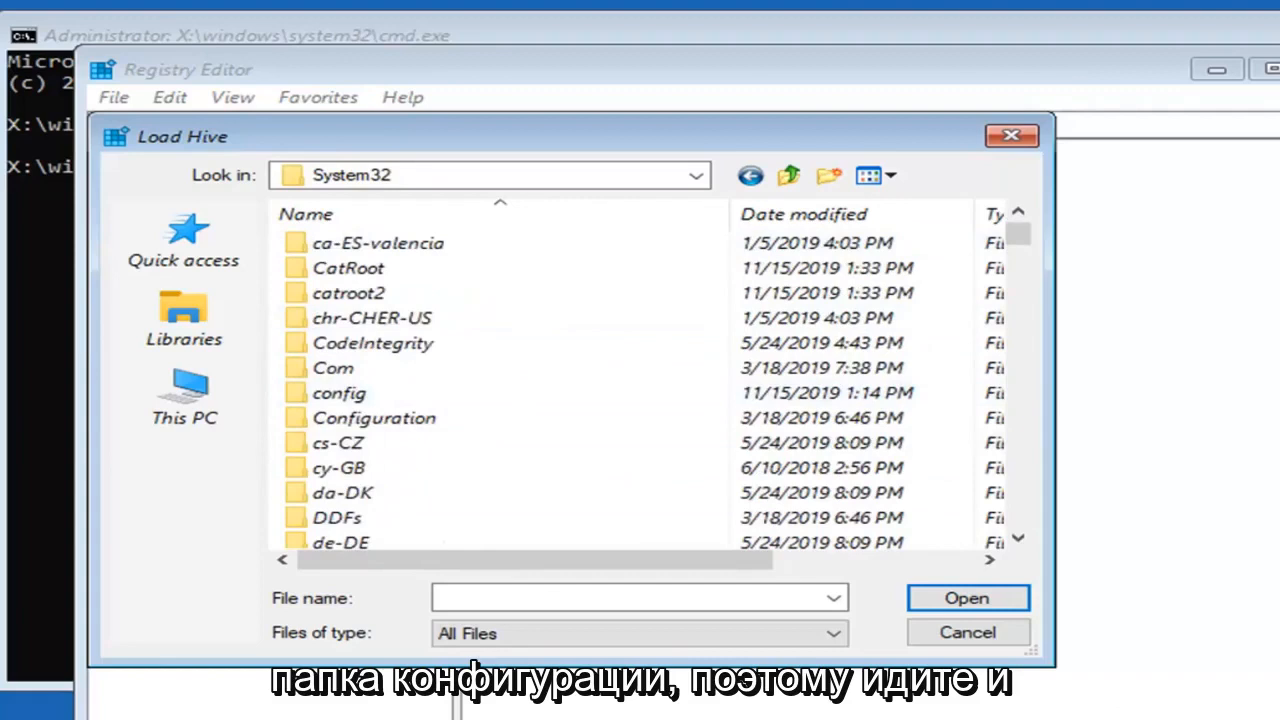
mouse_move(1058, 255)
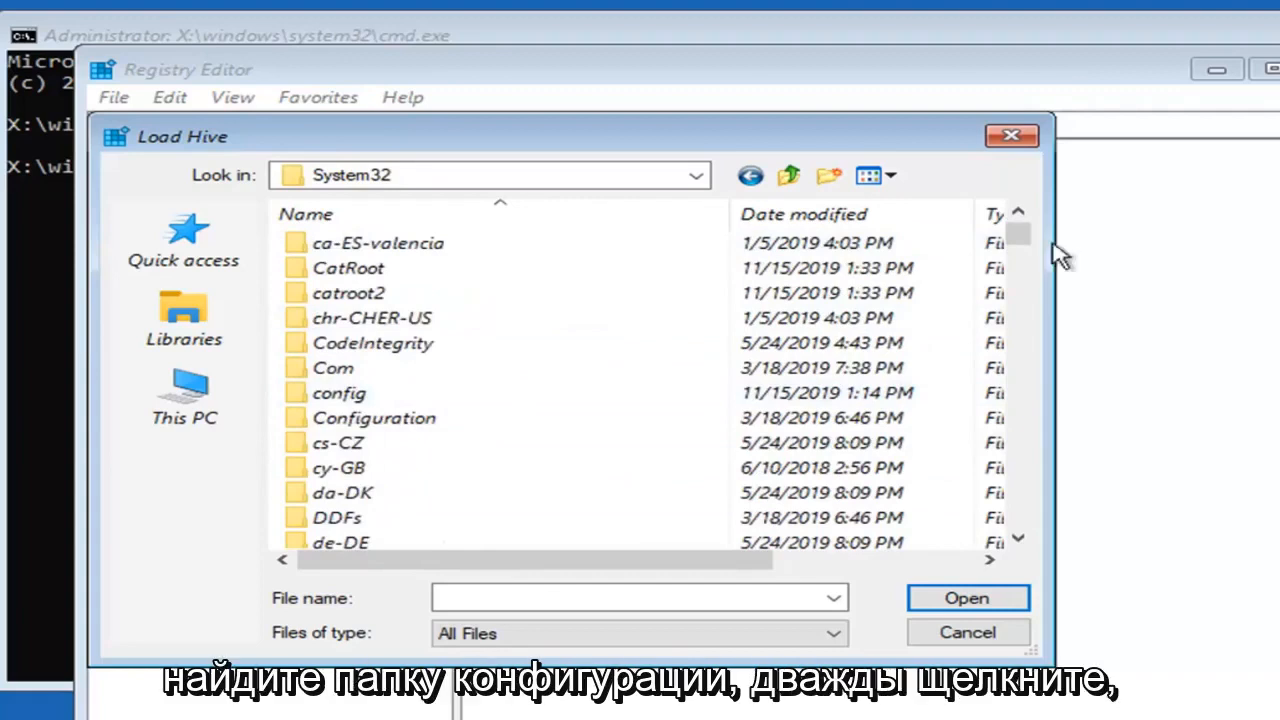
left_click(340, 392)
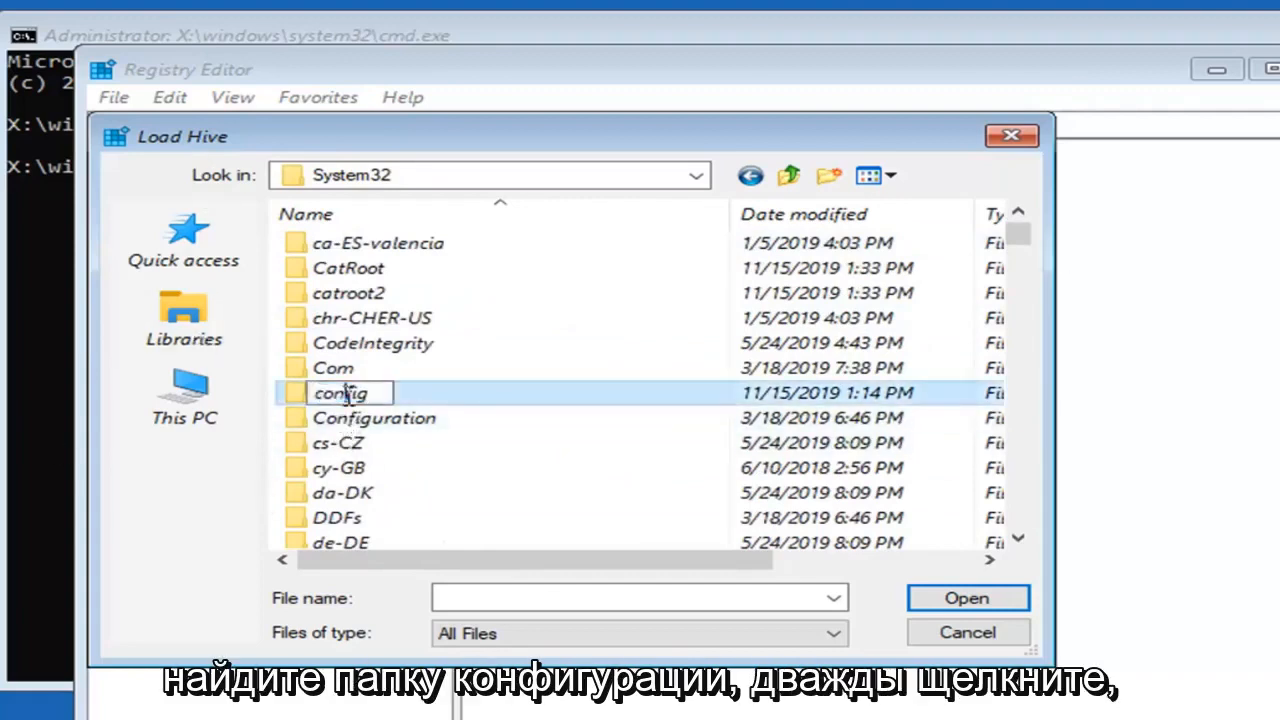
double_click(340, 392)
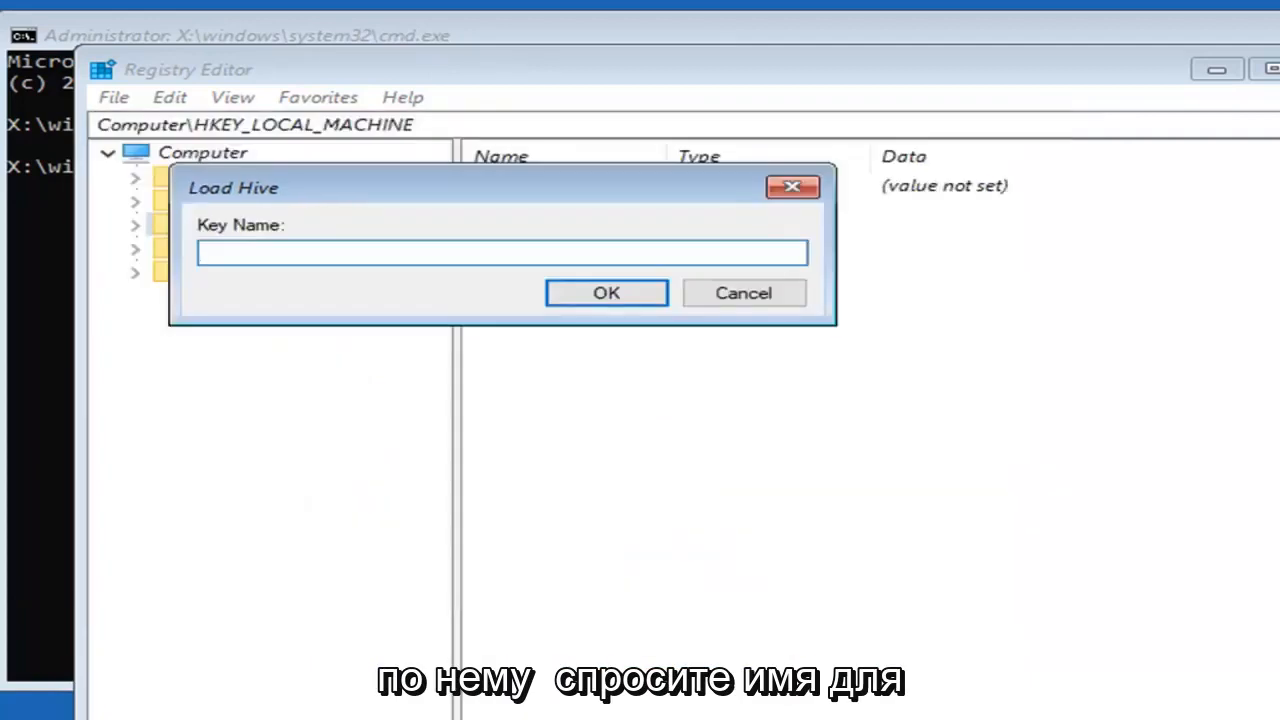
Step: Name the mounted hive key and expand HKEY_LOCAL_MACHINE to show the 'test' key
left_click(500, 252)
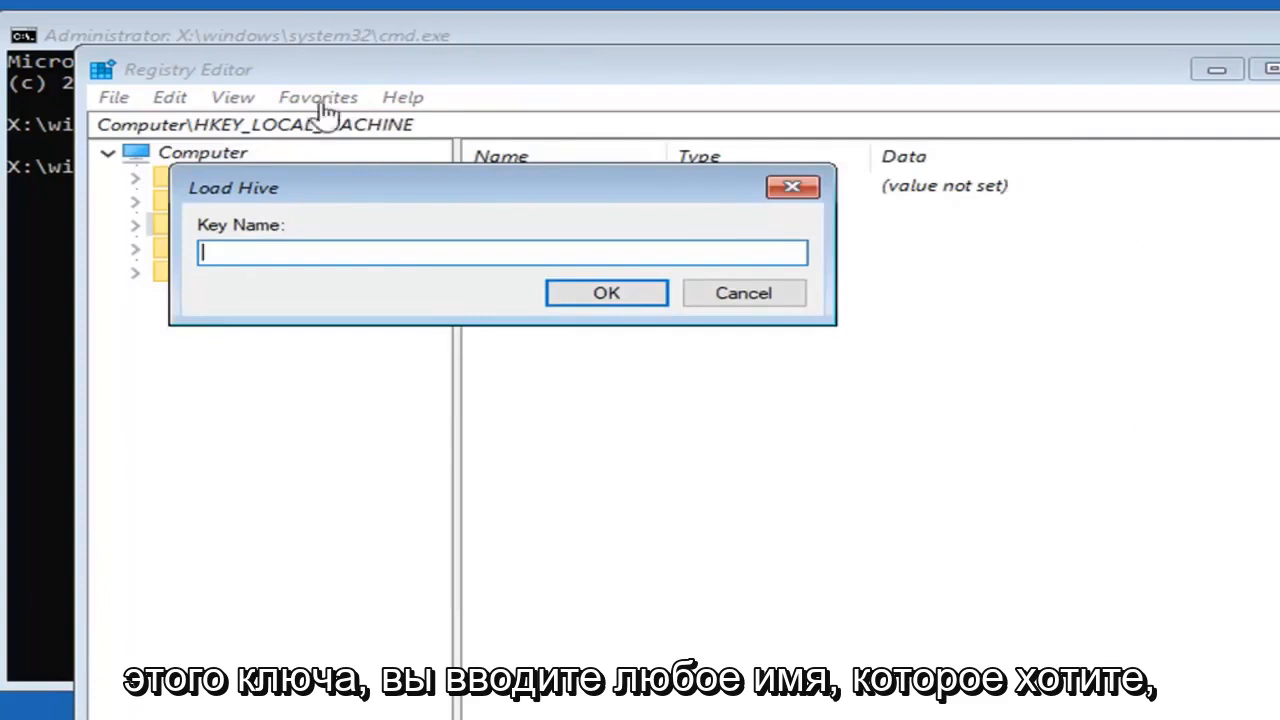
type("testkey")
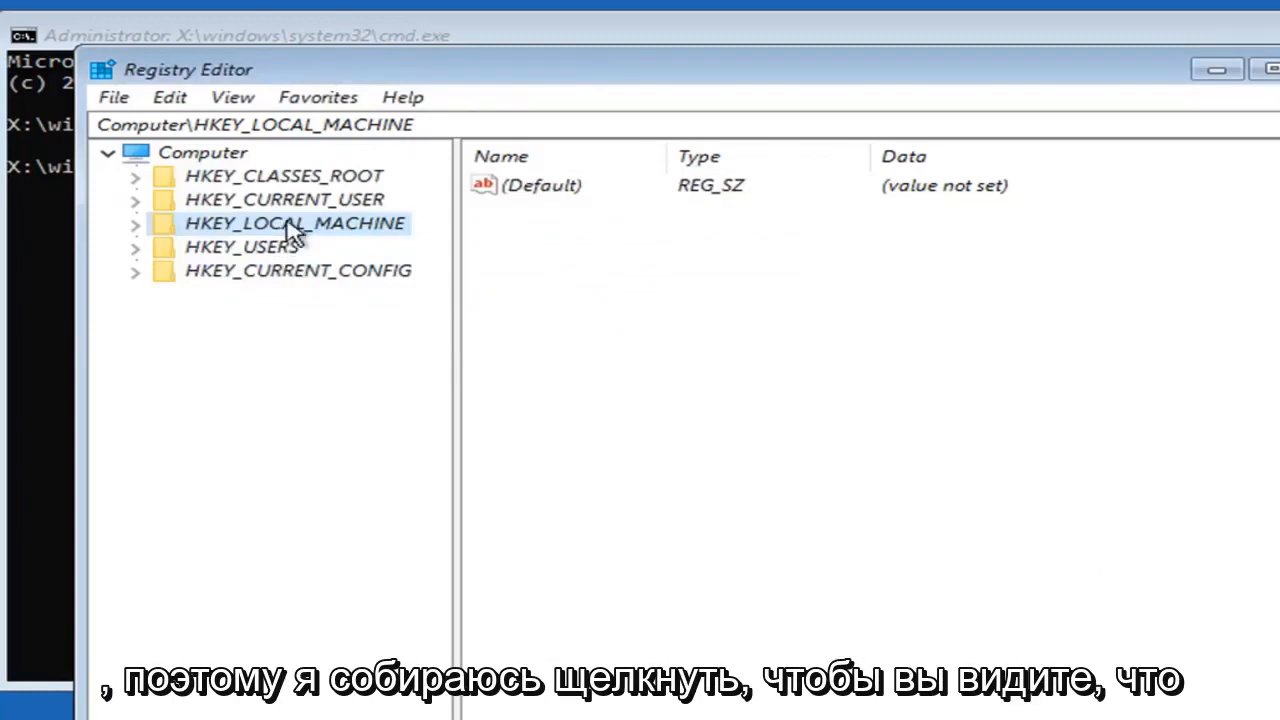
left_click(135, 223)
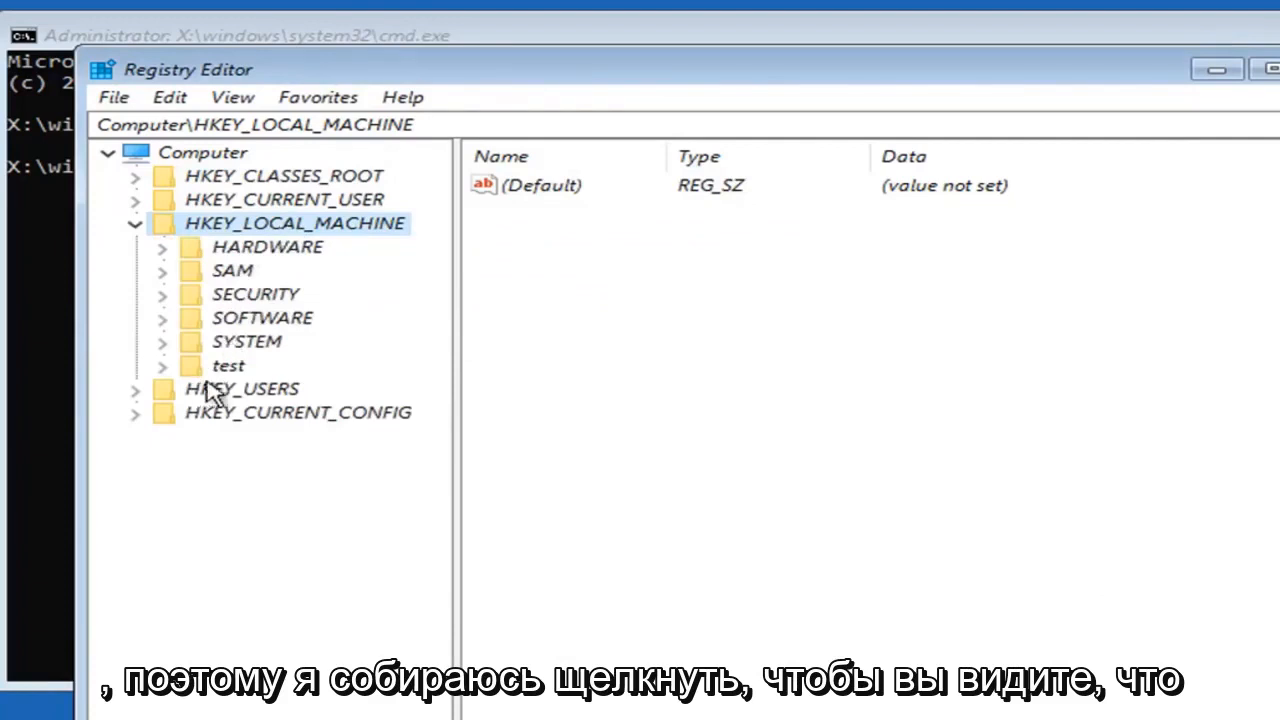
Step: Expand test\SAM\Domains\Account\Users and open user key 000001F4
left_click(228, 365)
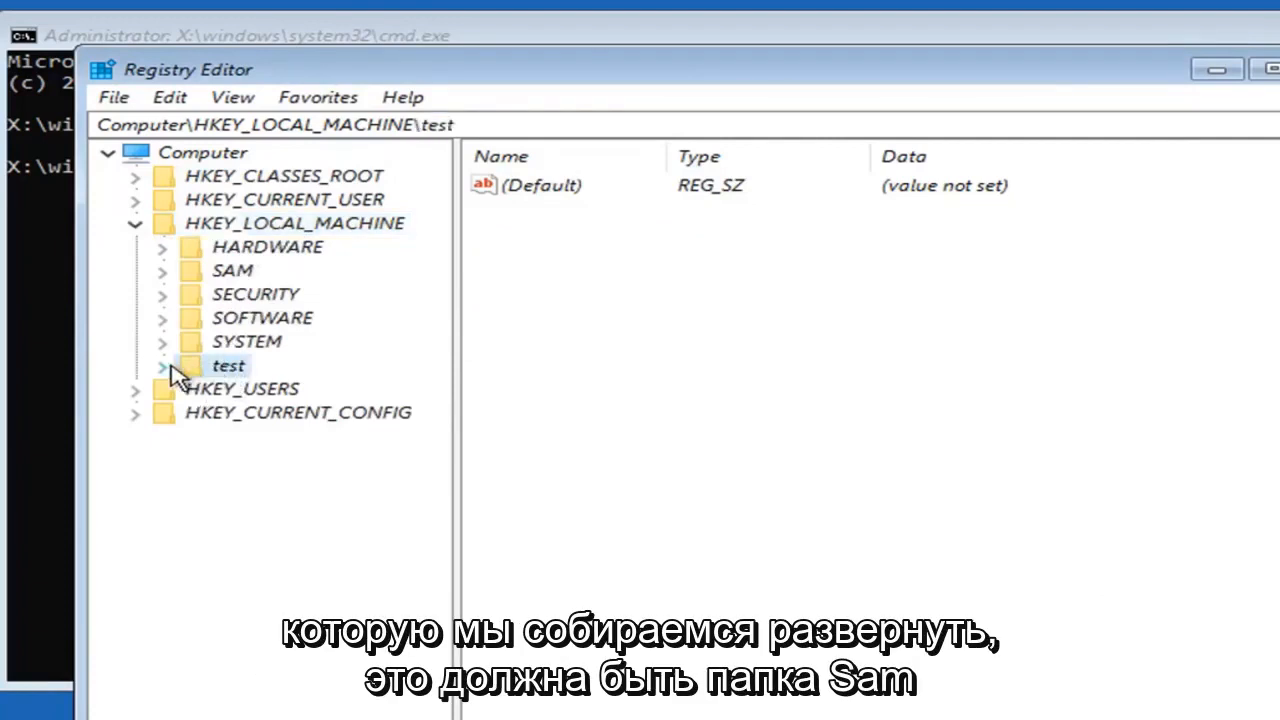
left_click(161, 365)
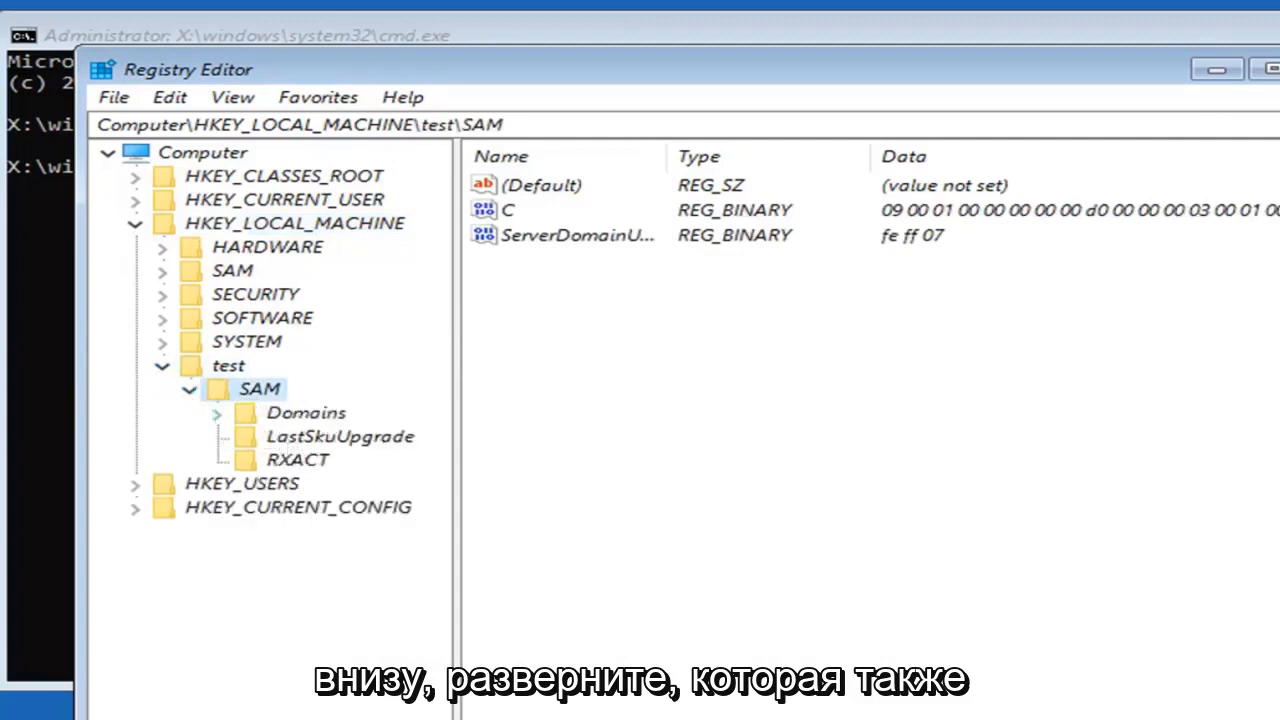
left_click(305, 412)
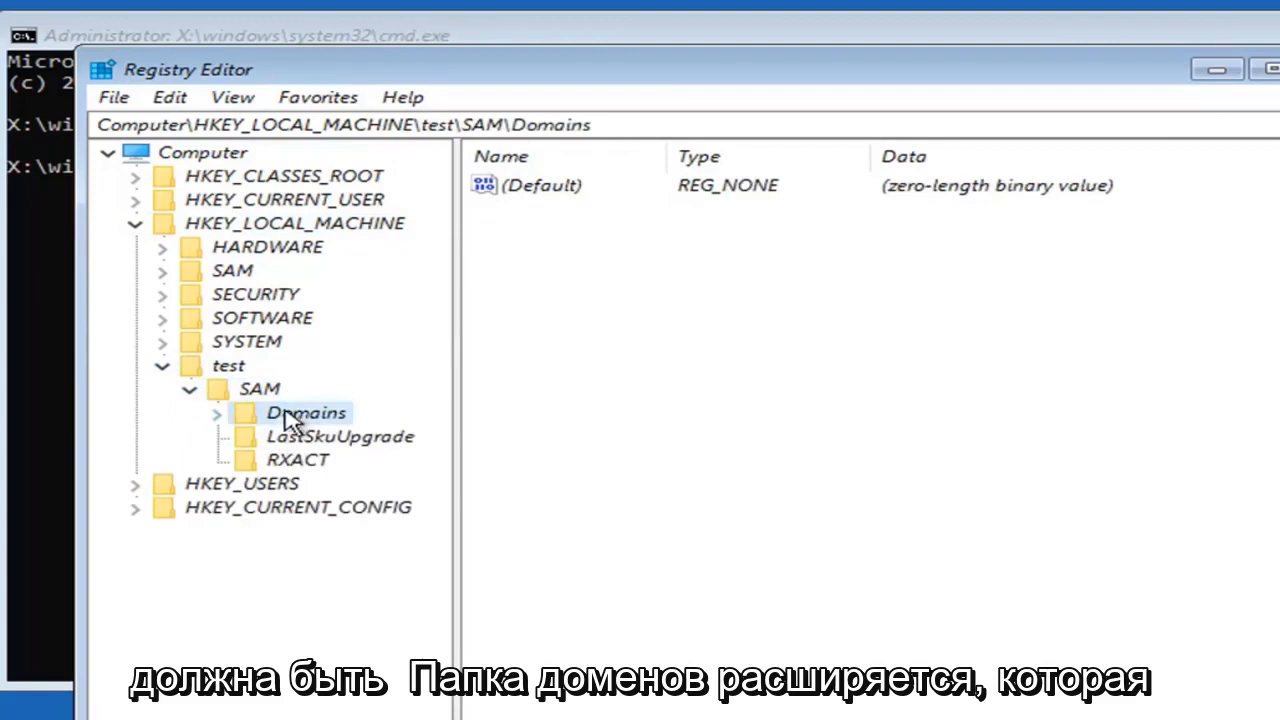
left_click(216, 412)
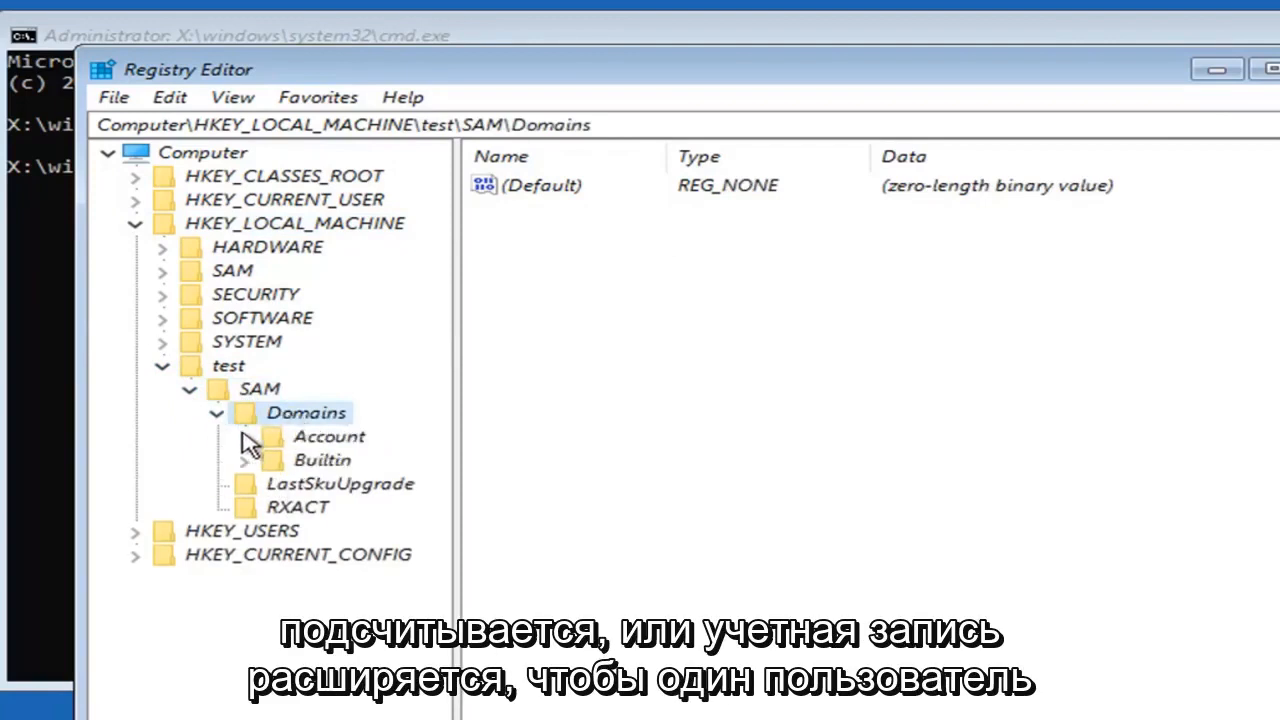
left_click(329, 436)
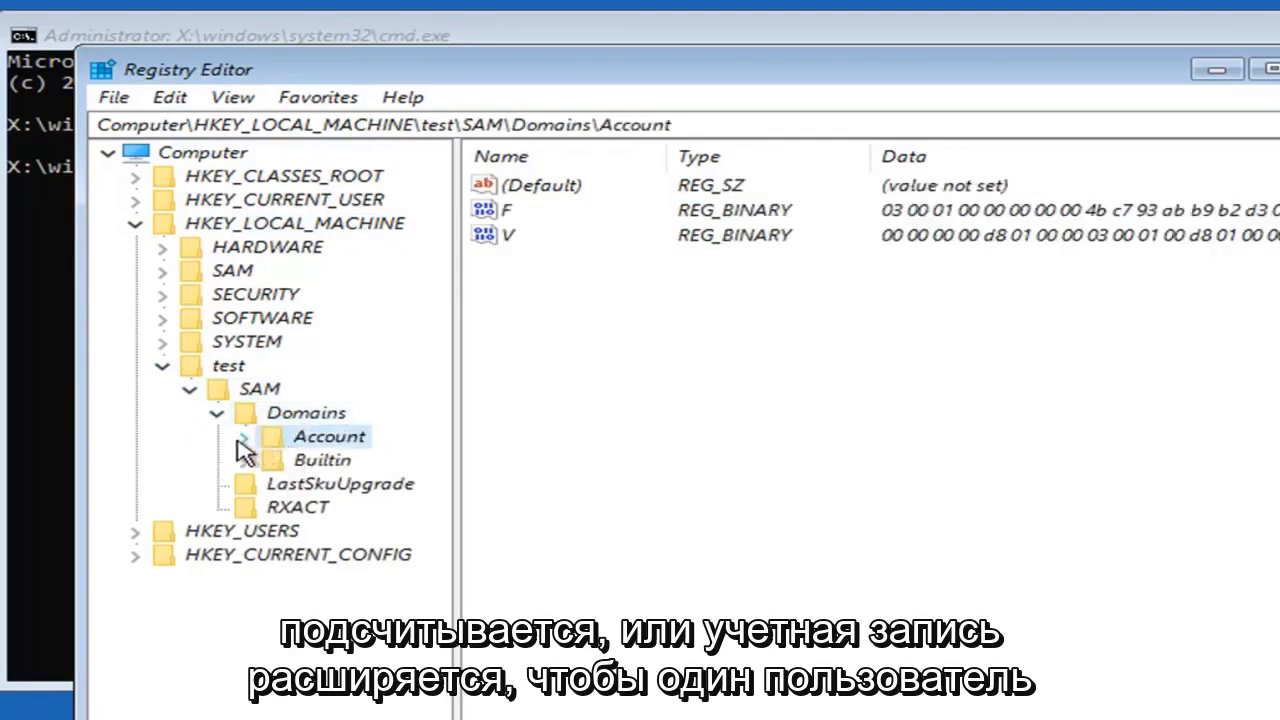
left_click(242, 436)
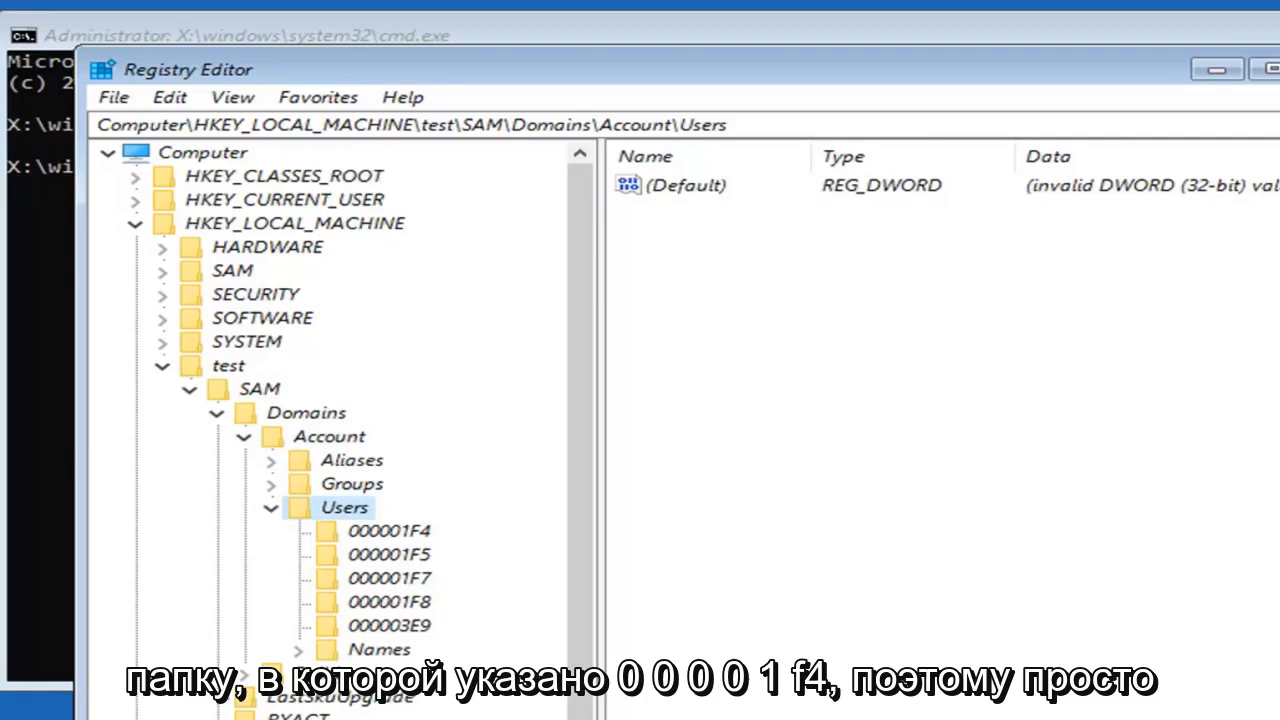
left_click(388, 530)
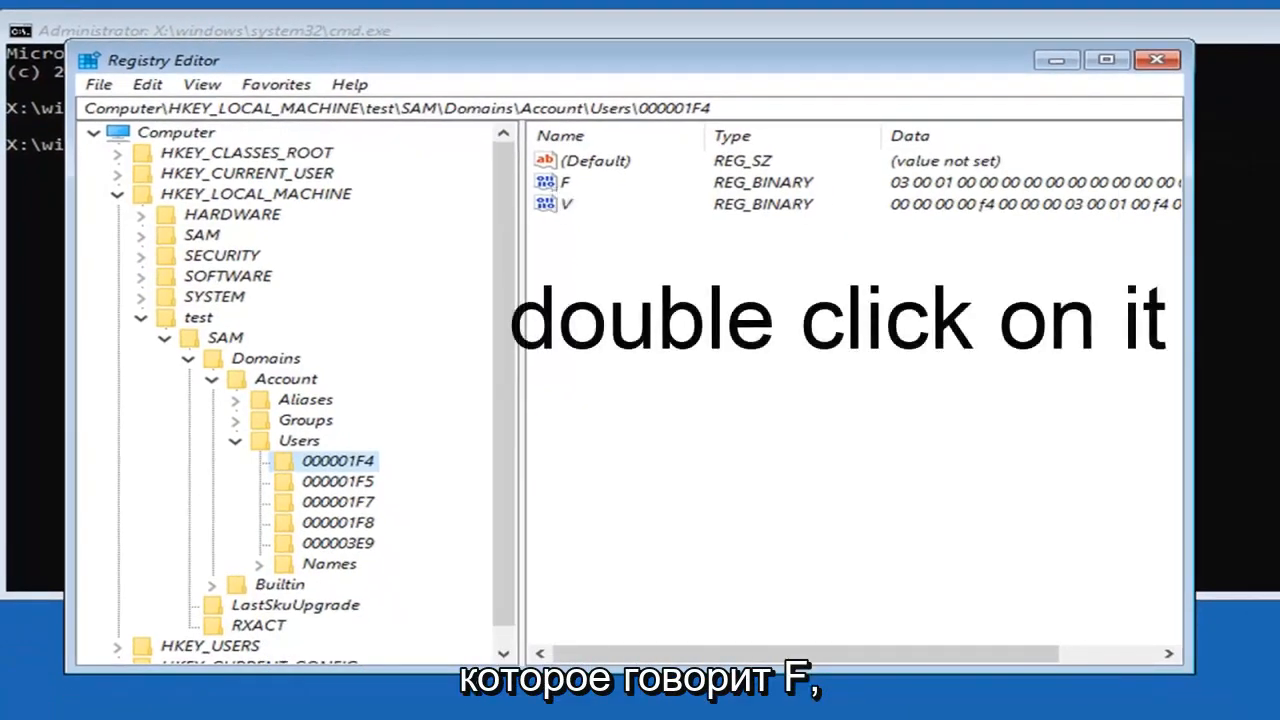
Step: Edit the F value of 000001F4, changing byte 00000038 from 11 to 10
double_click(567, 182)
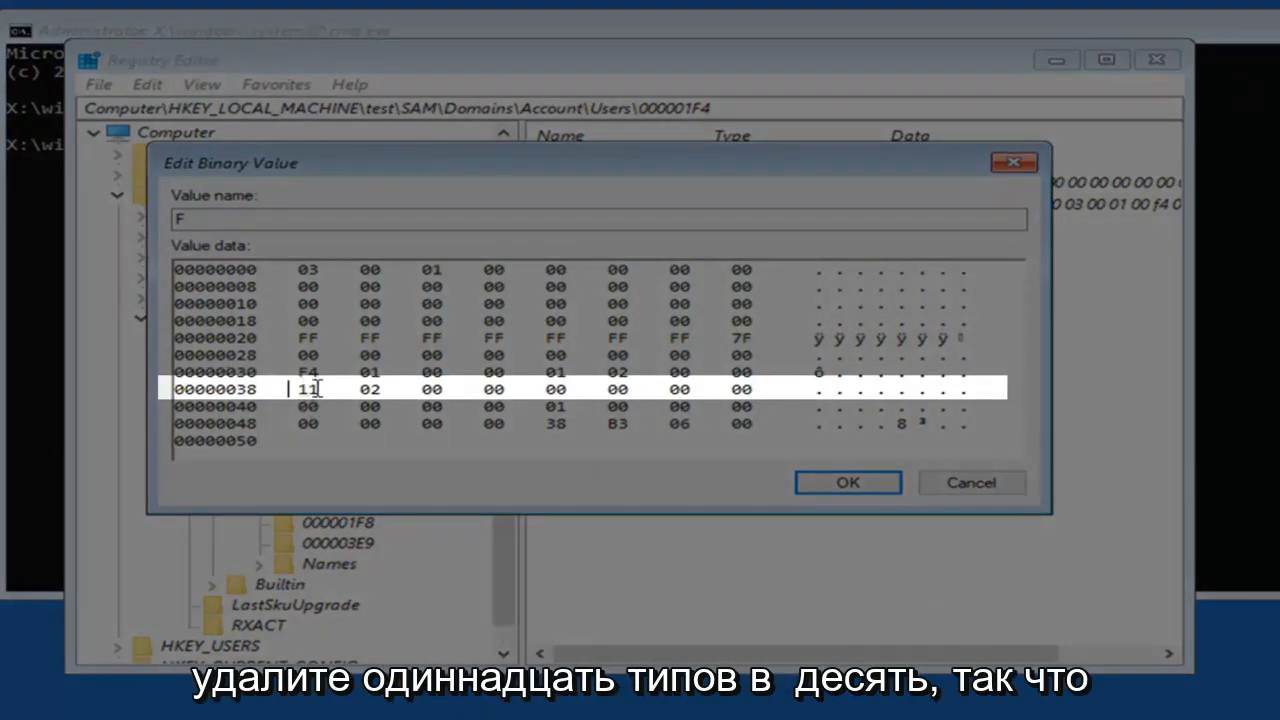
type("10")
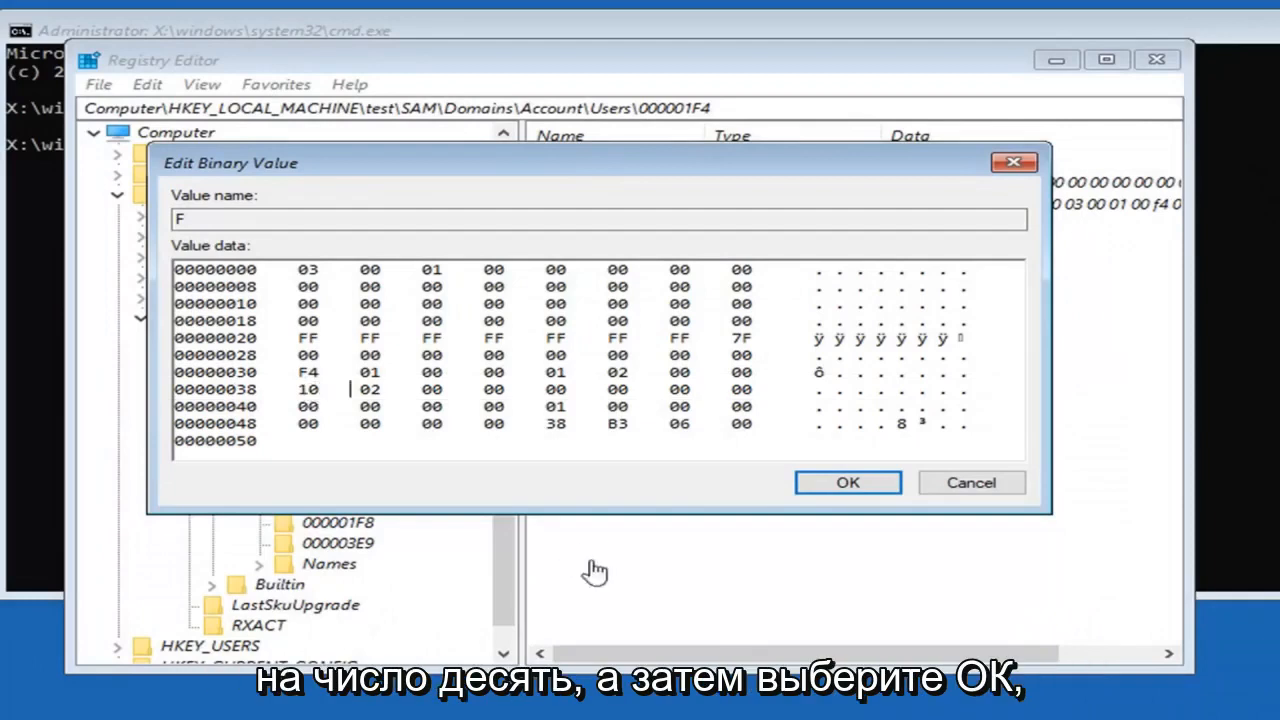
left_click(847, 482)
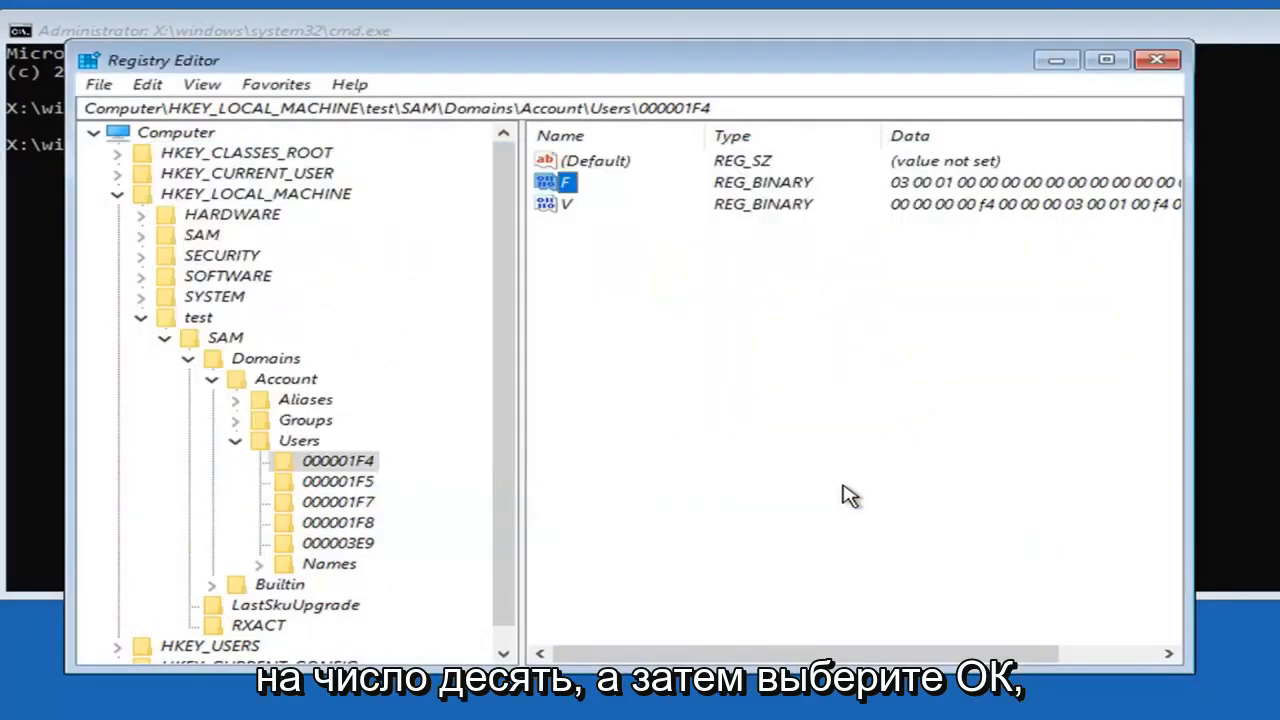
mouse_move(135, 265)
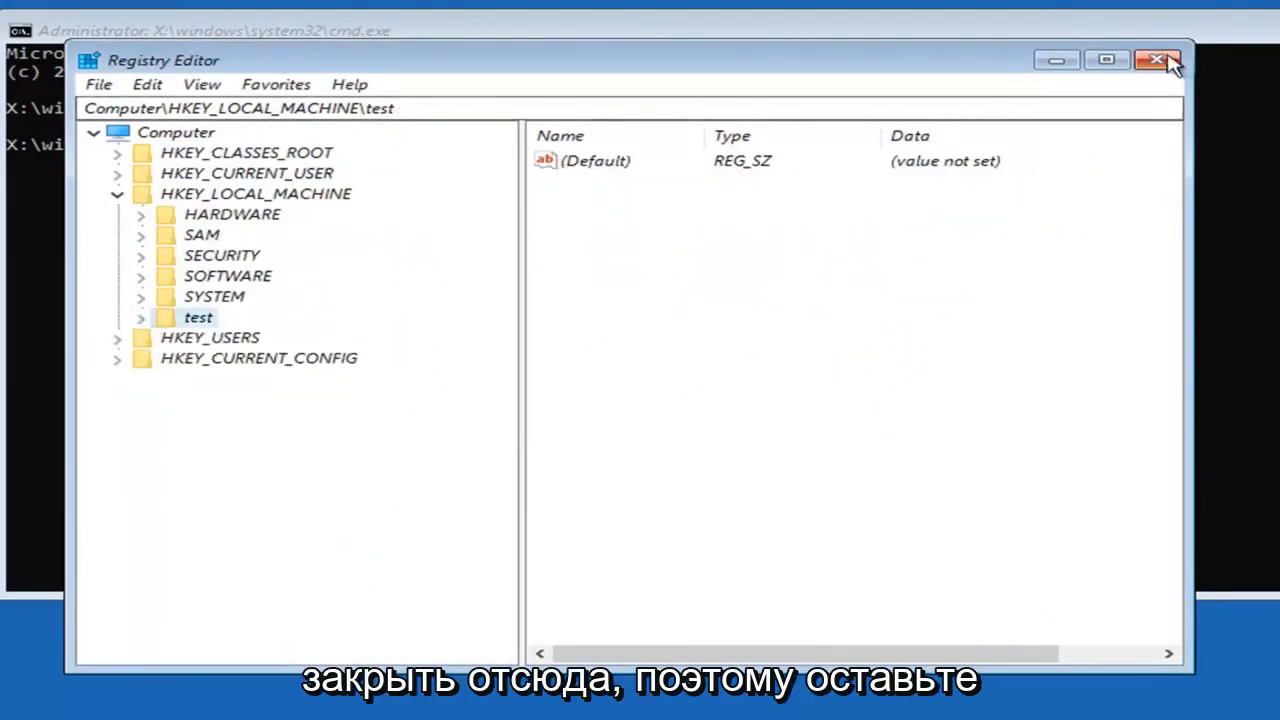
Step: Close Registry Editor and continue out of recovery to the Windows 10 desktop
left_click(1158, 60)
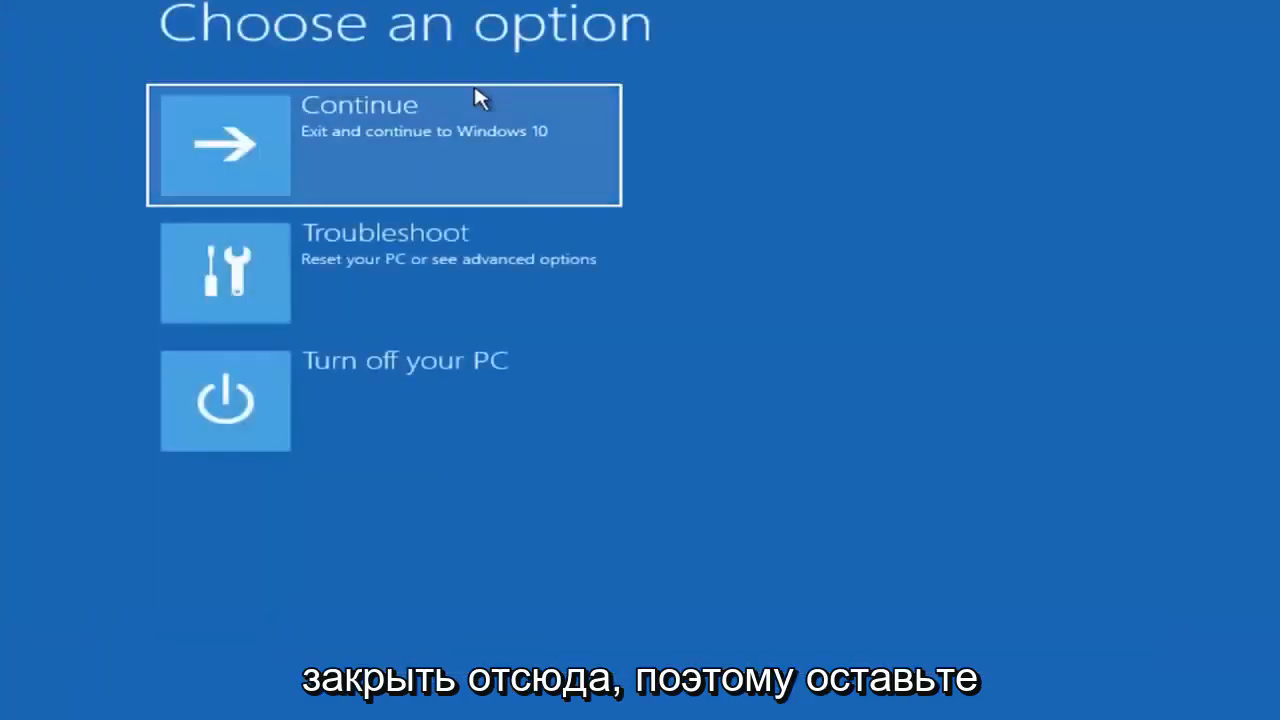
left_click(383, 145)
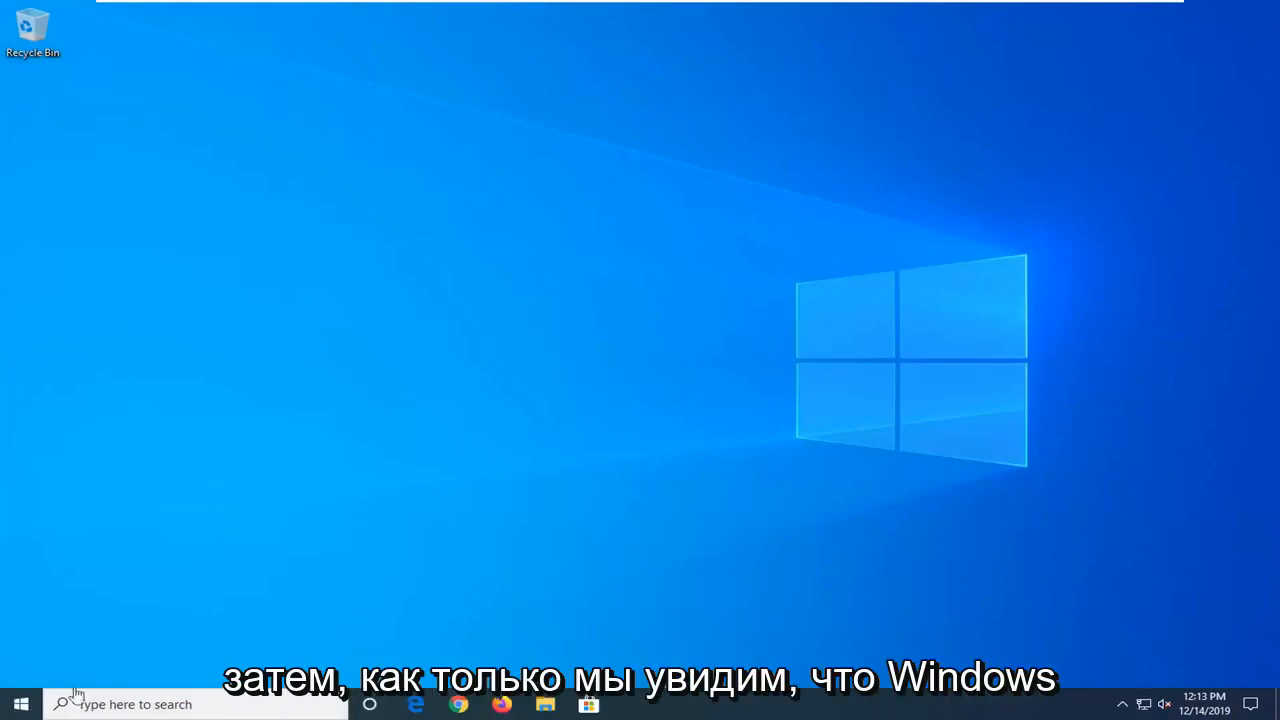
mouse_move(261, 615)
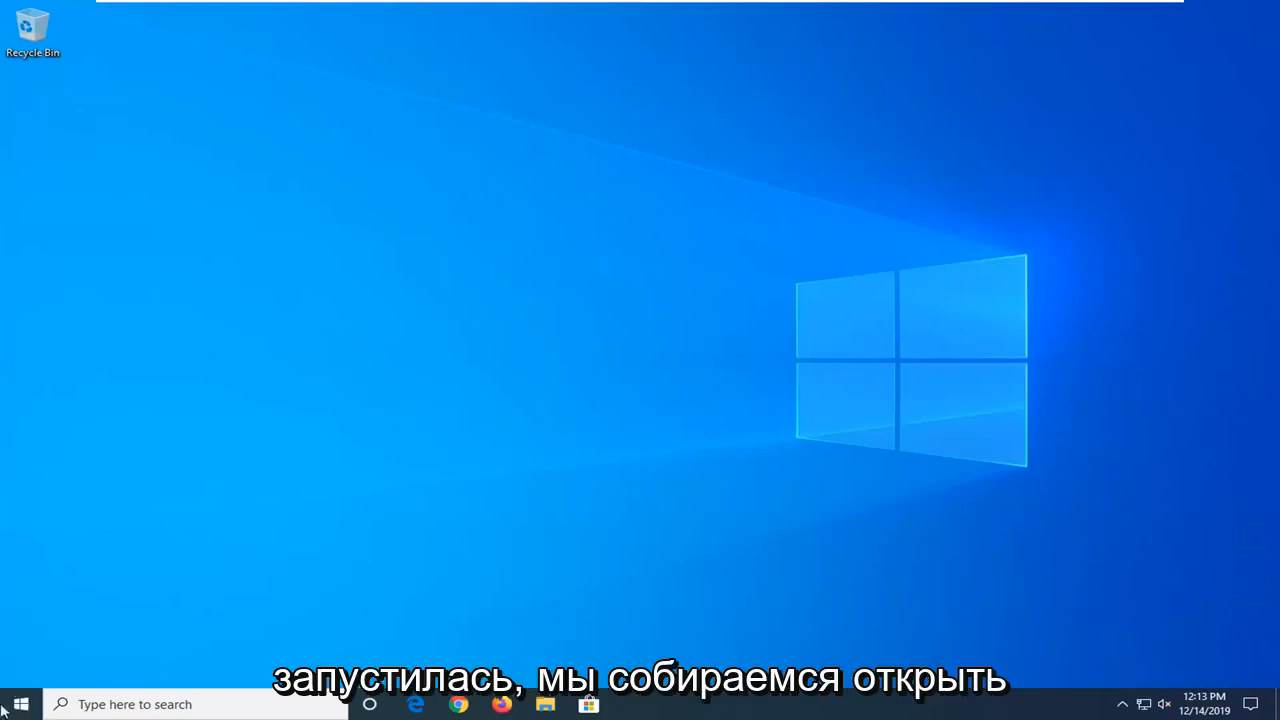
Step: Open Computer Management from the Start button's context menu
left_click(19, 704)
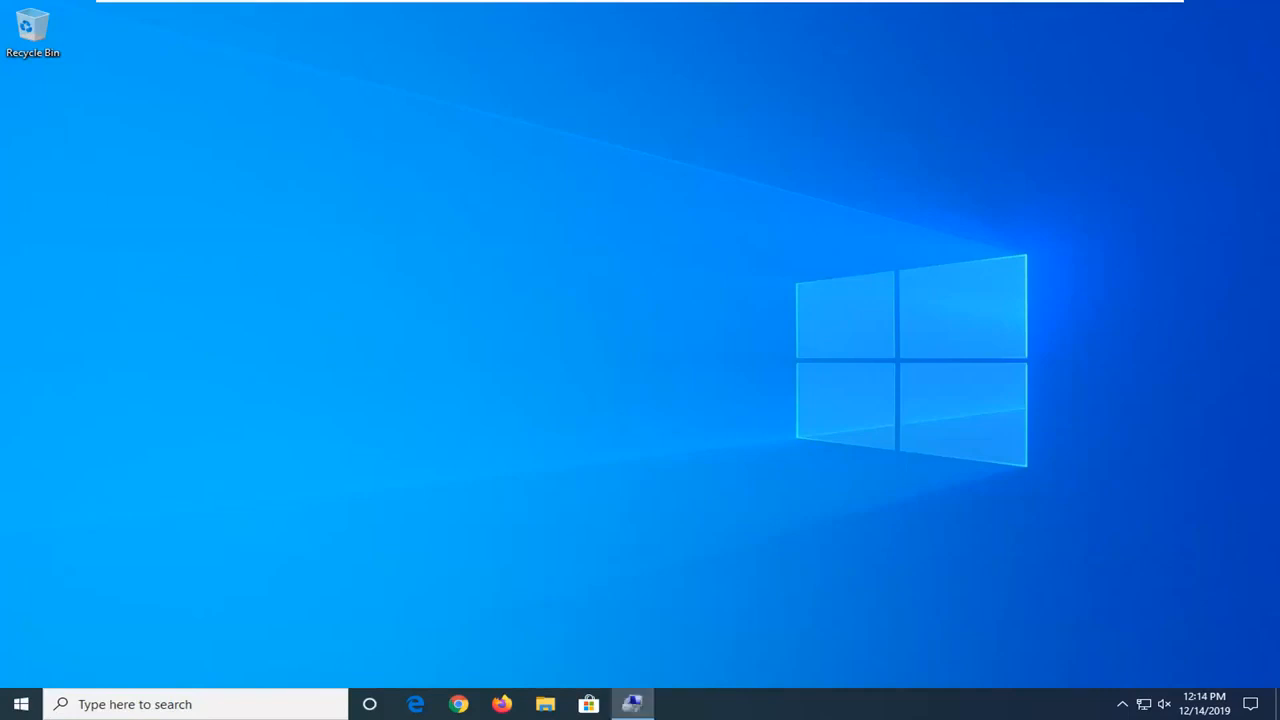
left_click(632, 704)
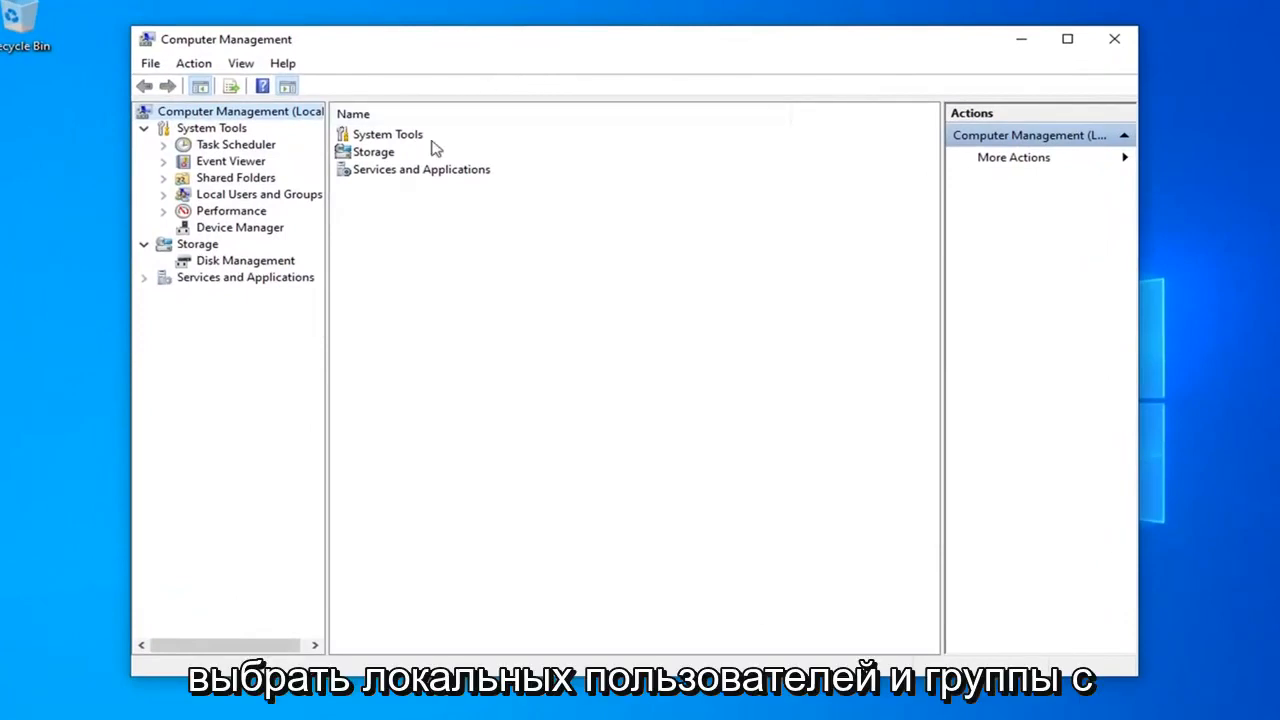
Step: In Local Users and Groups > Users, clear 'Account is disabled' for MDTech and confirm
left_click(258, 194)
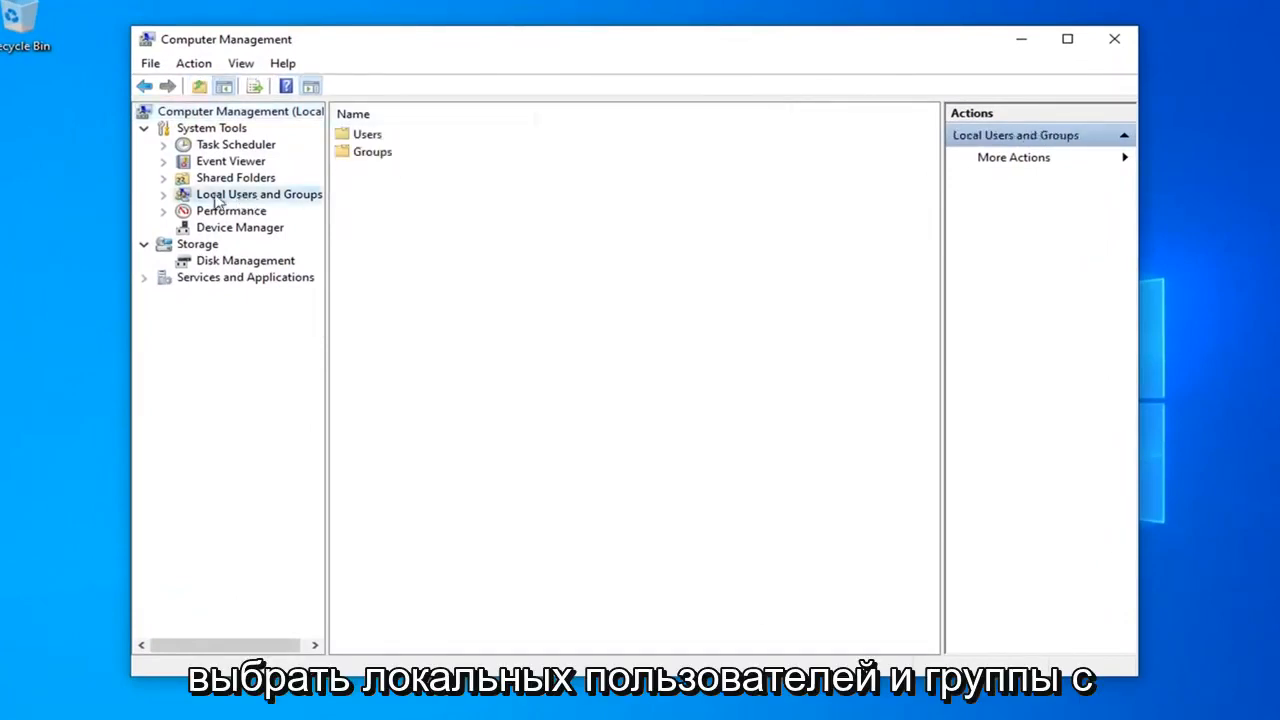
double_click(258, 194)
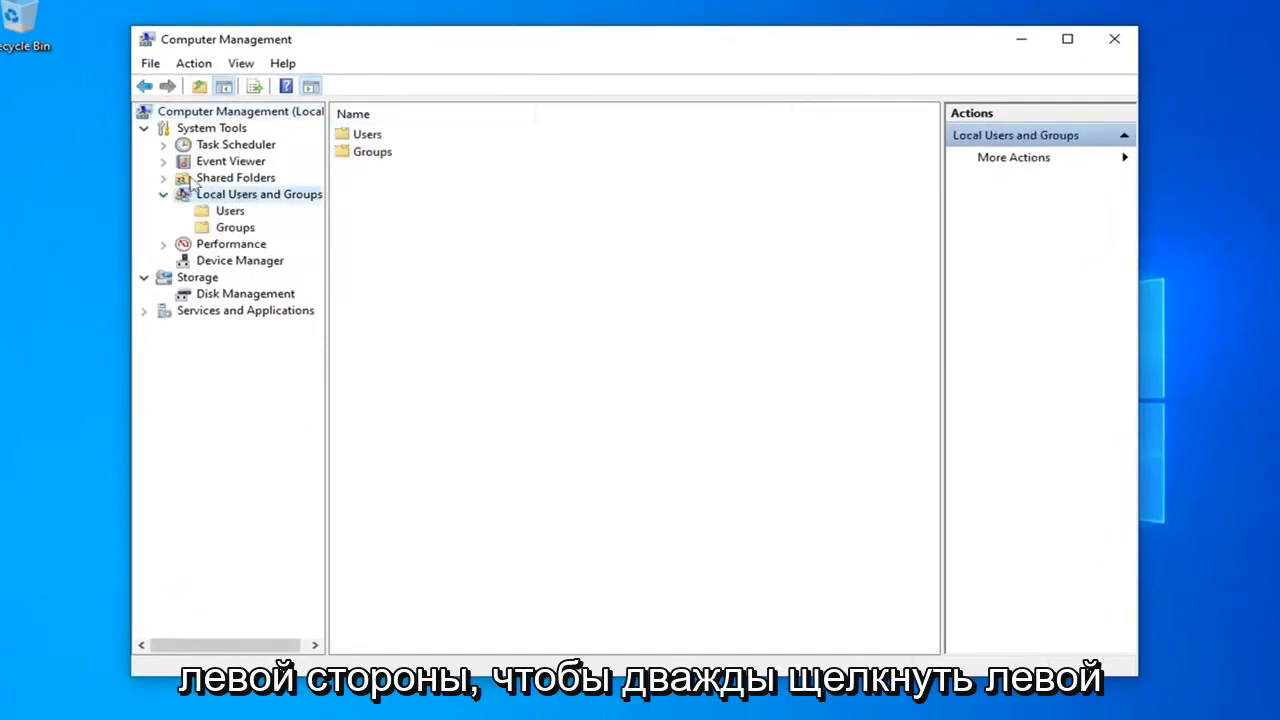
double_click(230, 210)
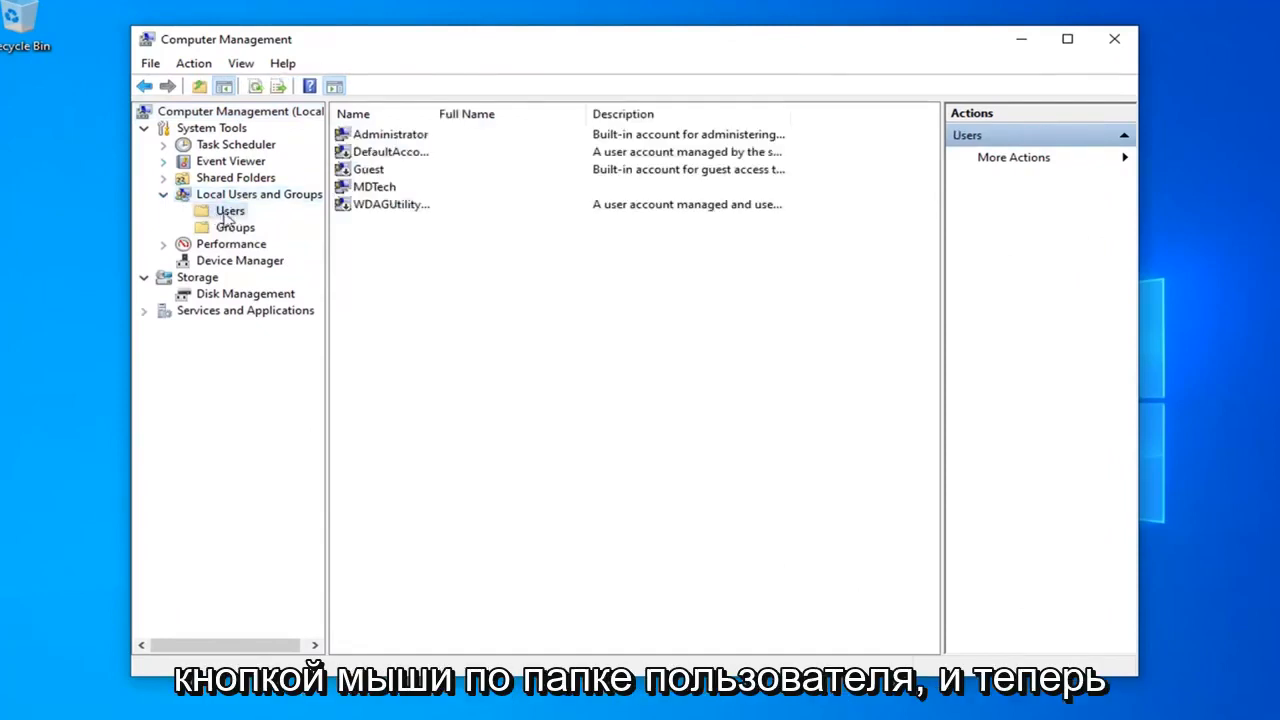
left_click(374, 186)
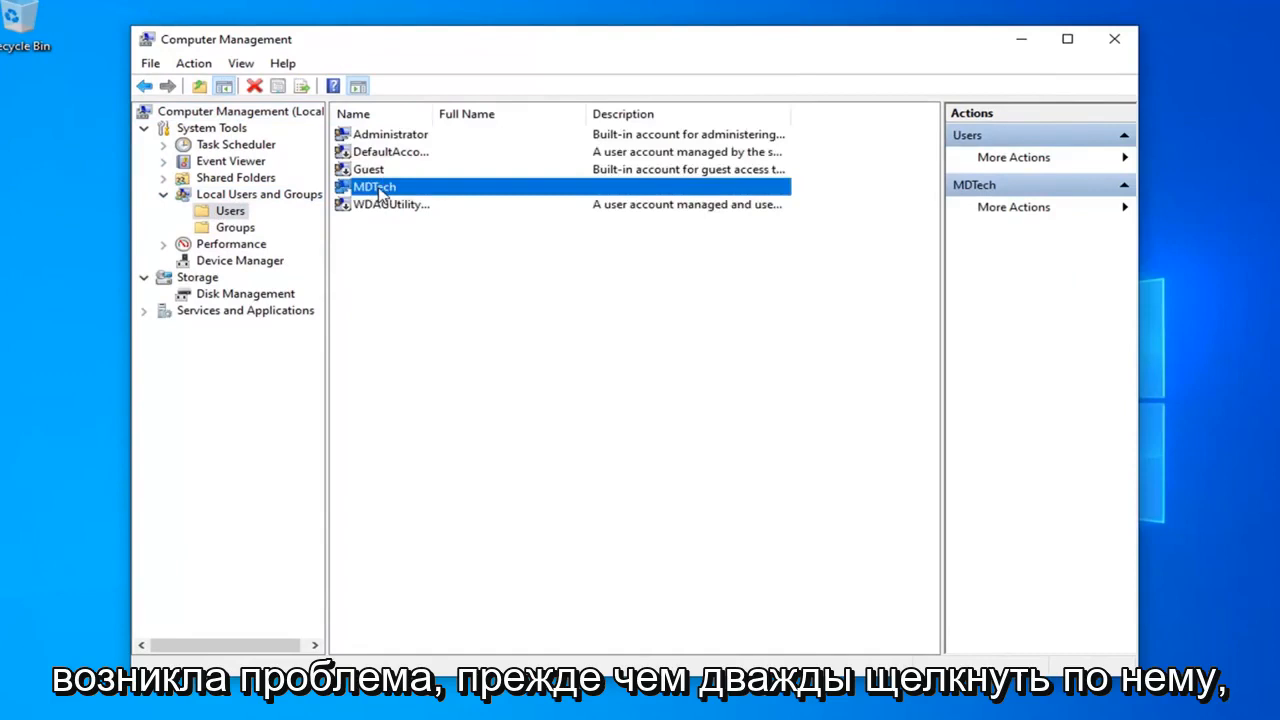
double_click(373, 187)
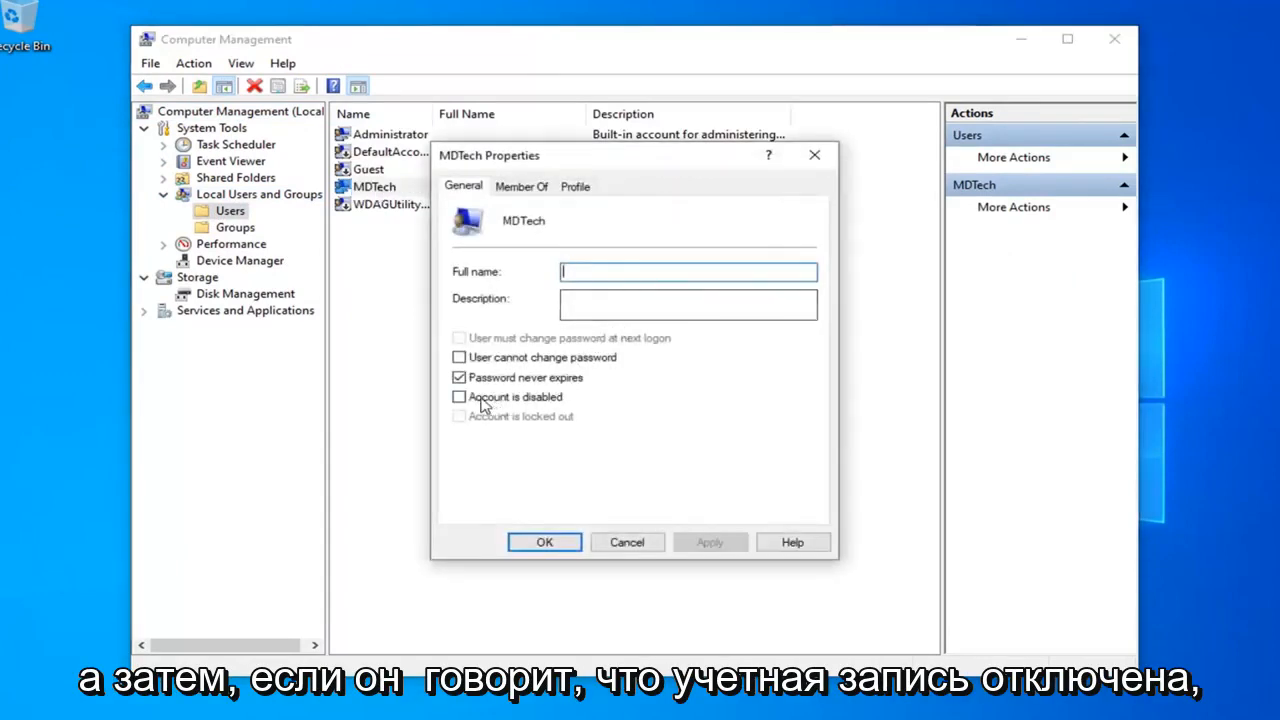
left_click(459, 396)
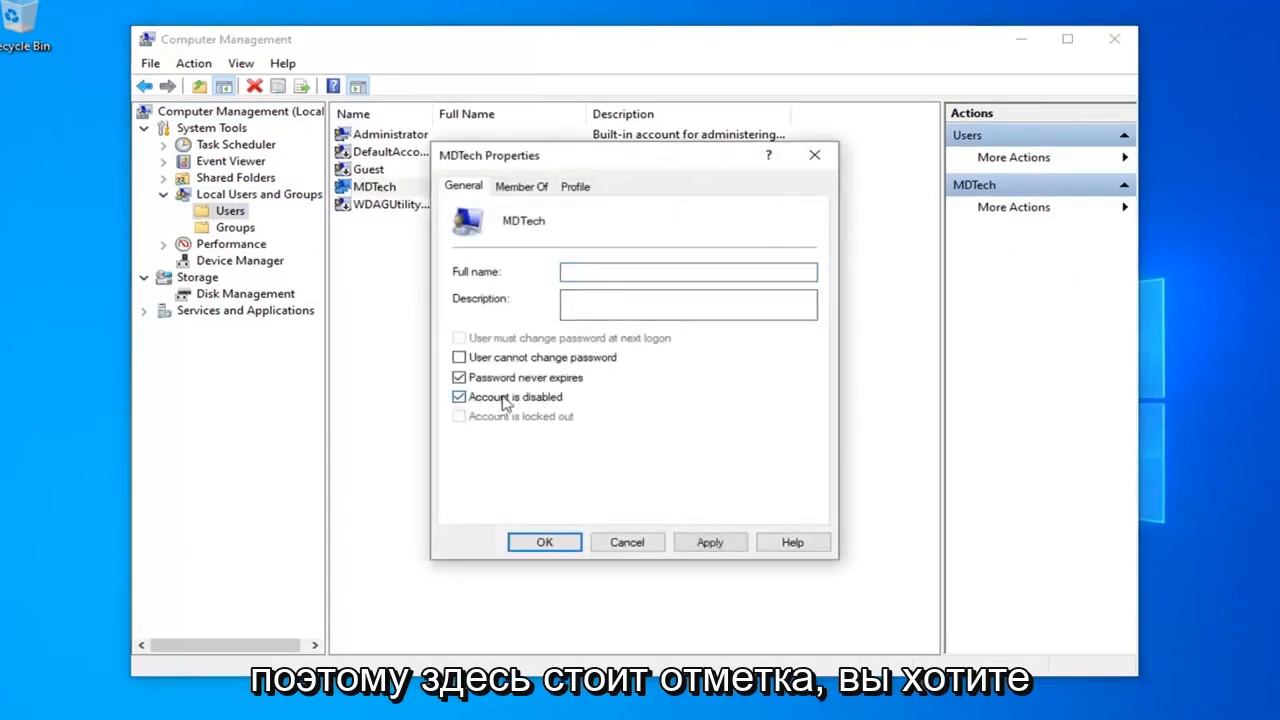
left_click(459, 396)
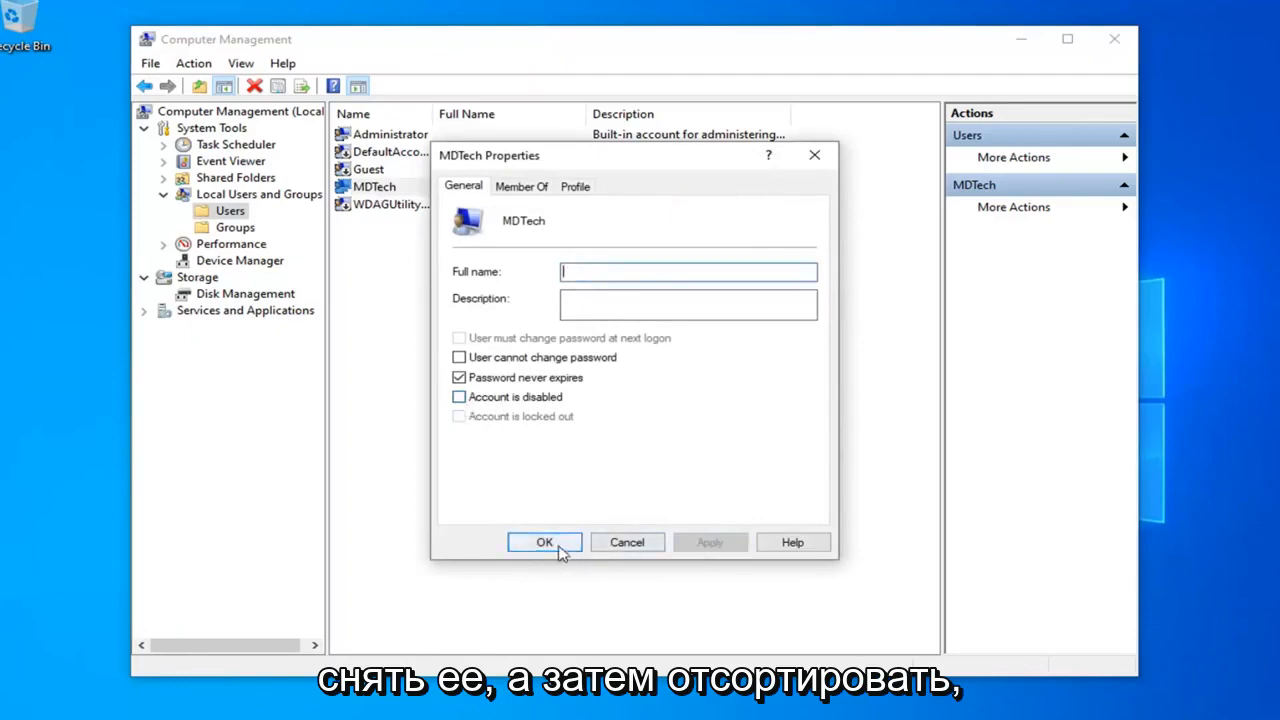
left_click(544, 542)
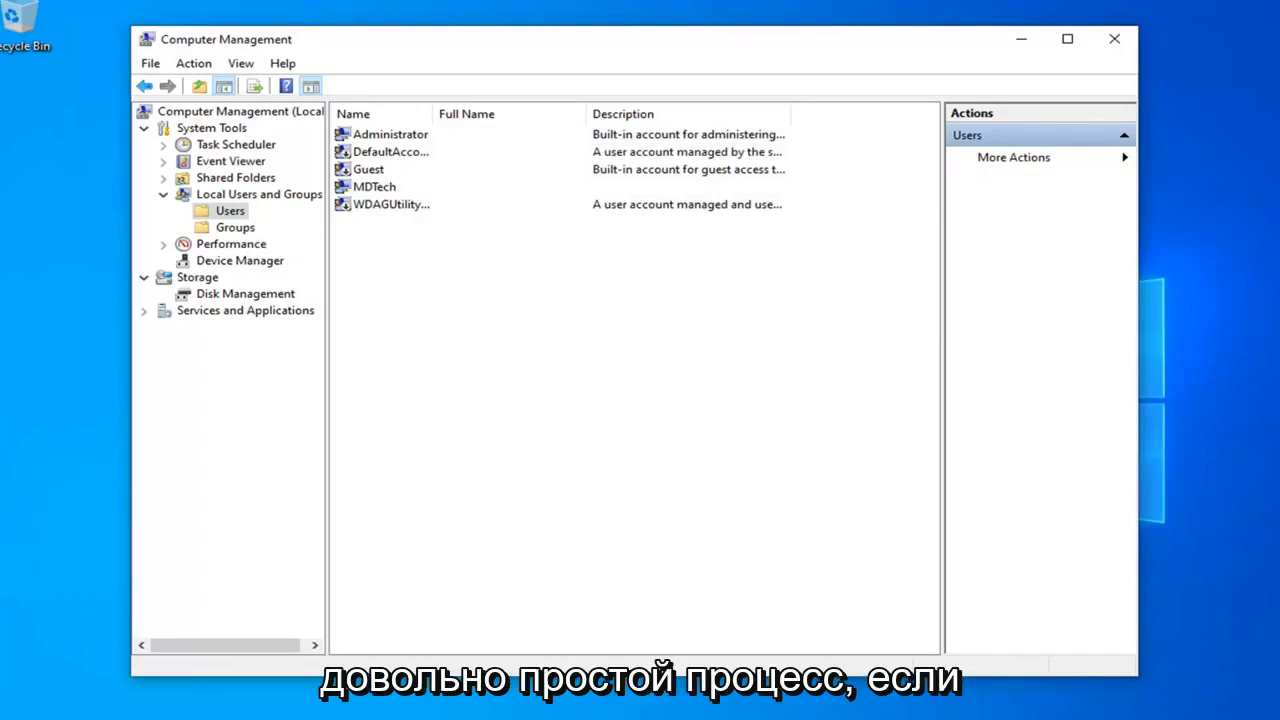
mouse_move(412, 210)
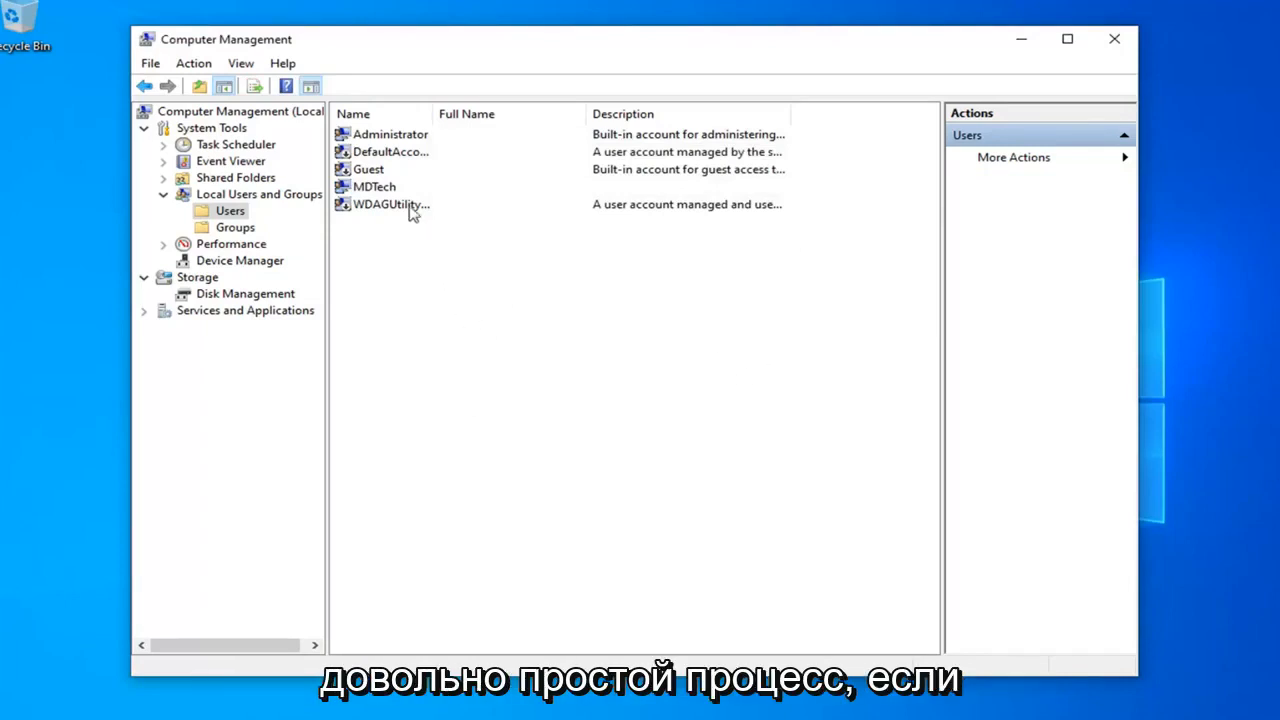
left_click(390, 134)
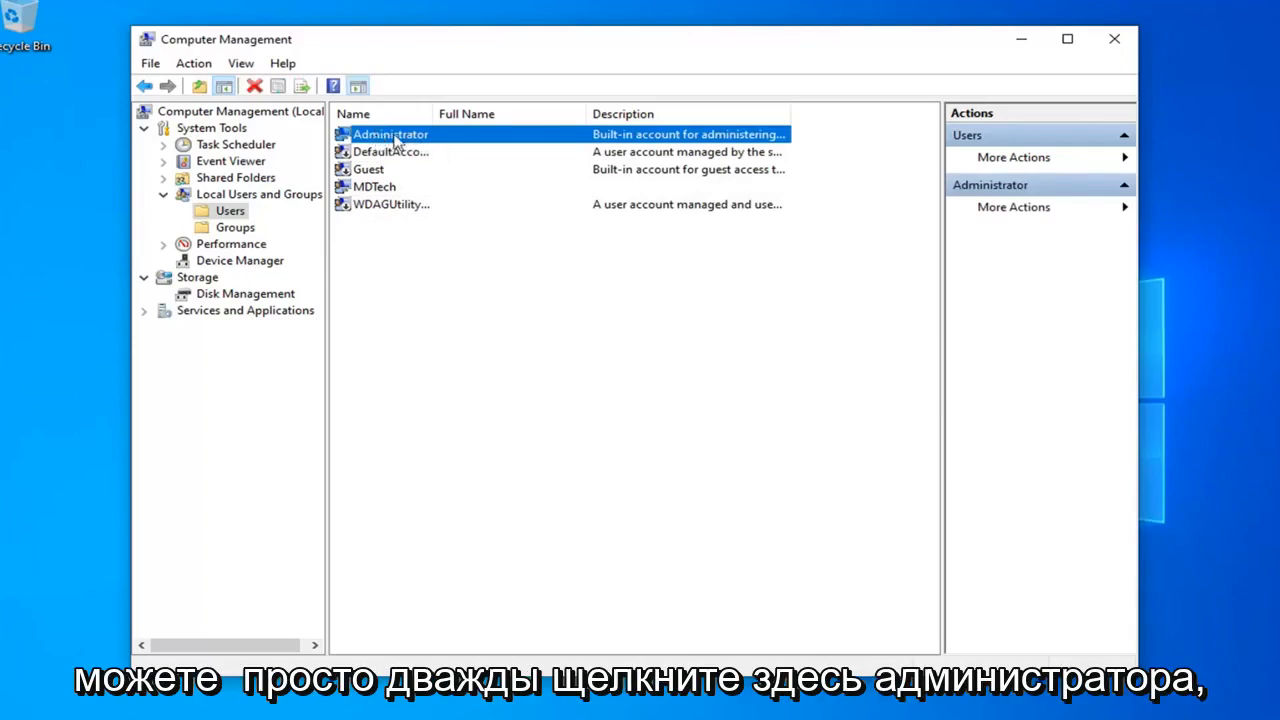
double_click(390, 134)
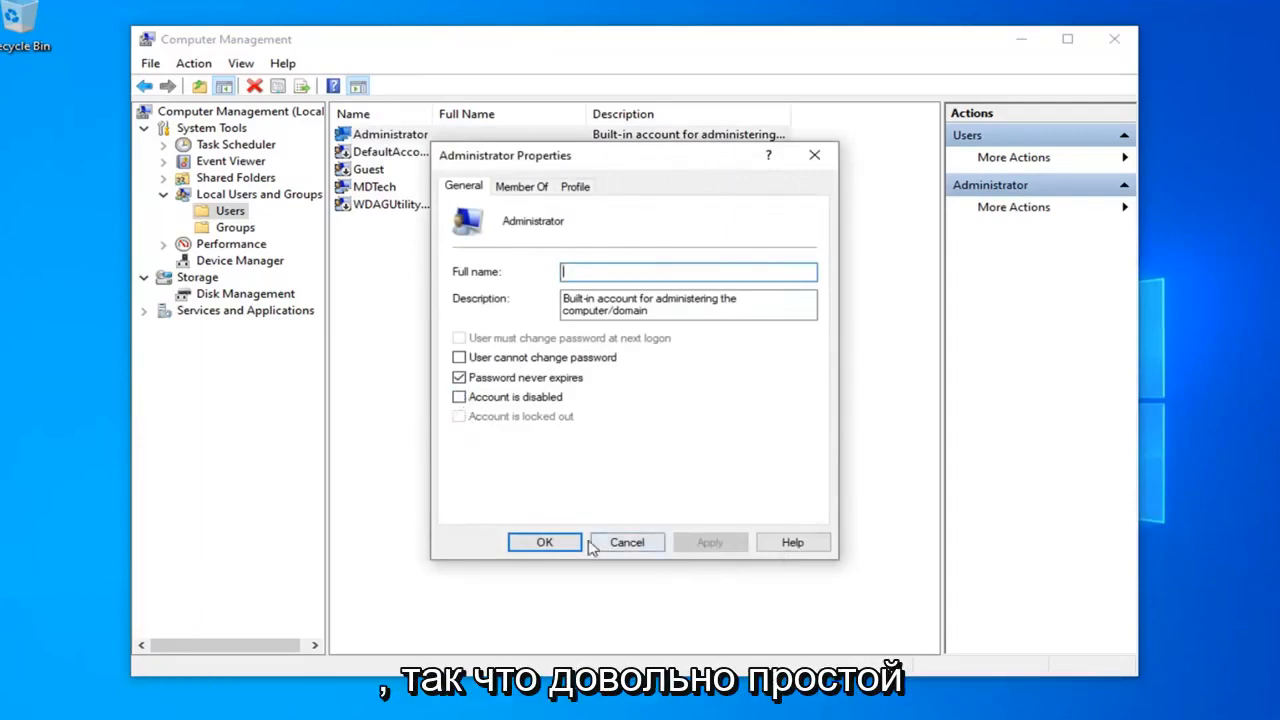
left_click(626, 542)
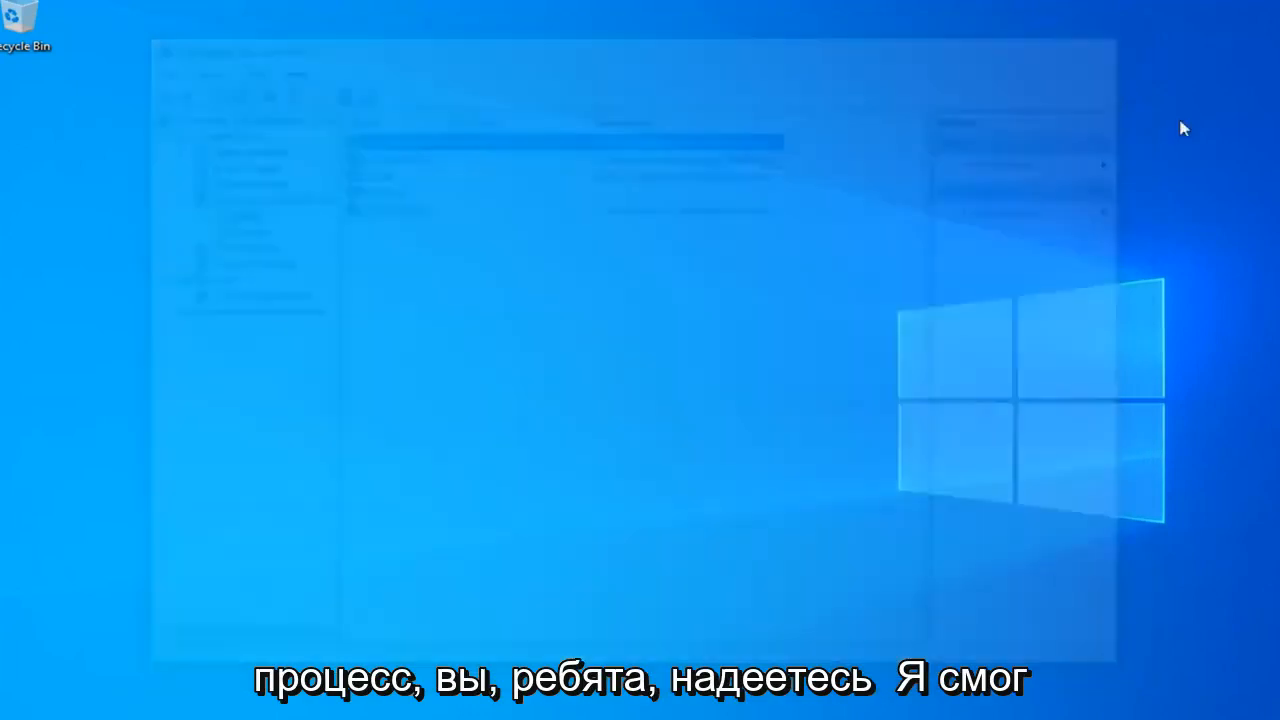